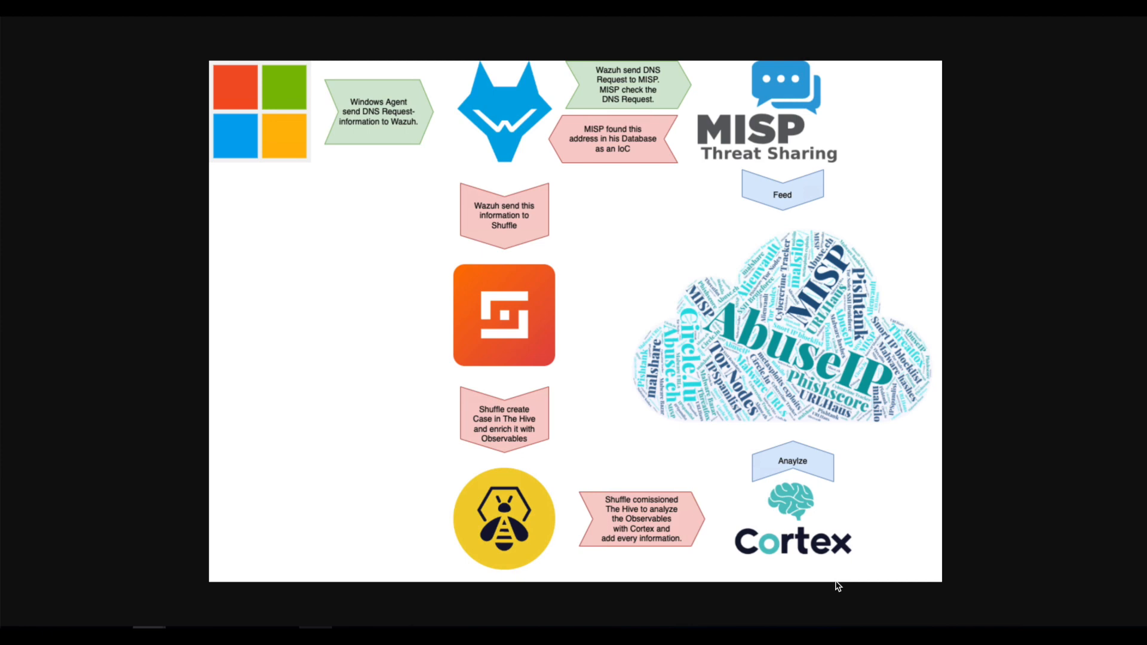
{"action": "mouse_move", "coordinate": [822, 578]}
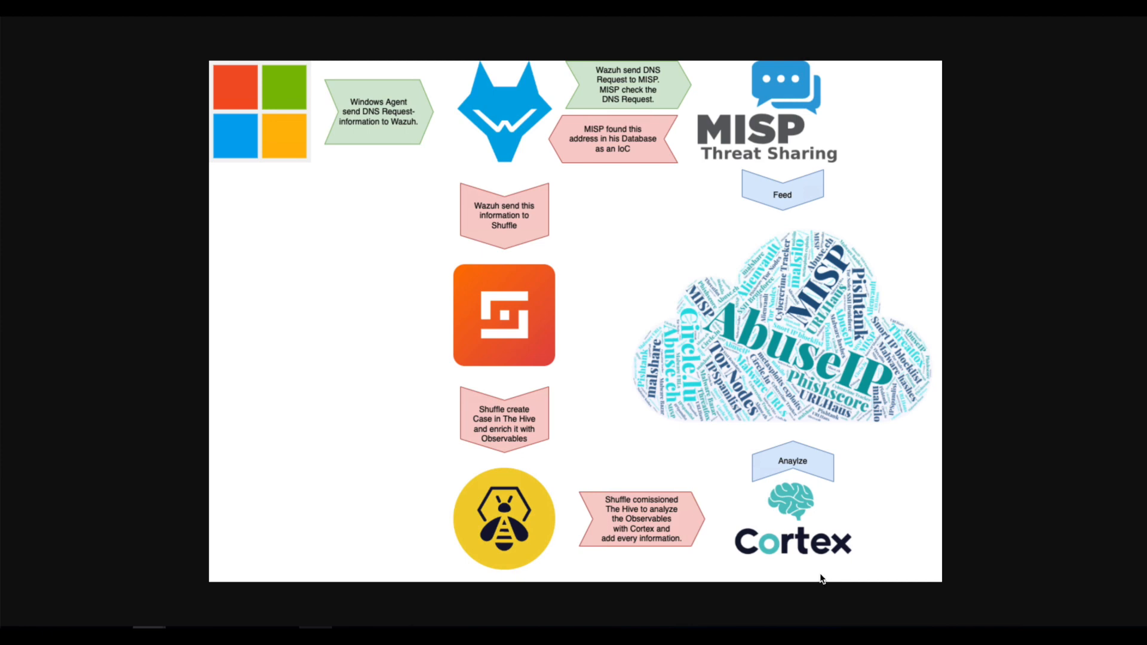
{"action": "mouse_move", "coordinate": [771, 558]}
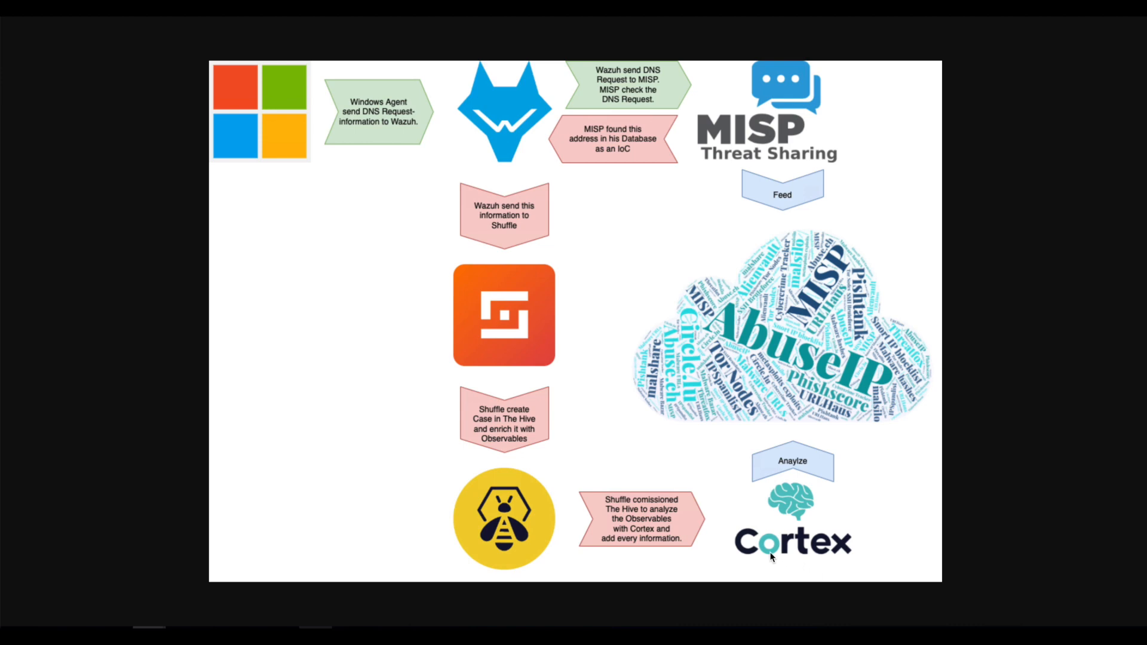
{"action": "mouse_move", "coordinate": [497, 327]}
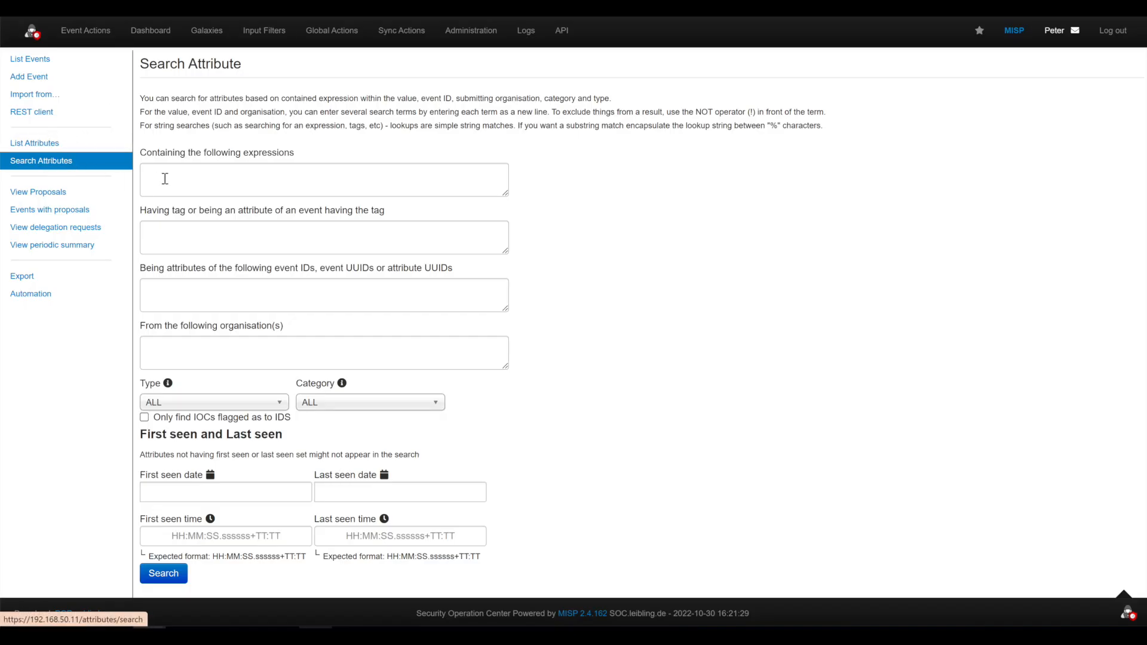
Step: Run a MISP attribute search restricted to the domain type
{"action": "left_click", "coordinate": [213, 402]}
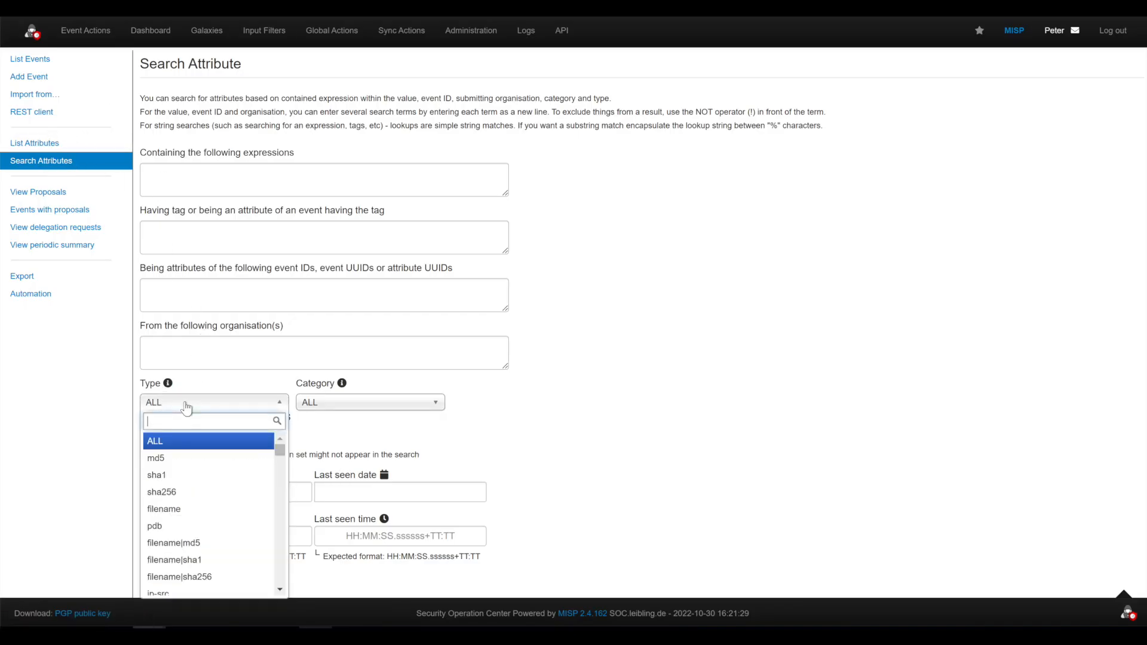
{"action": "type", "text": "domain"}
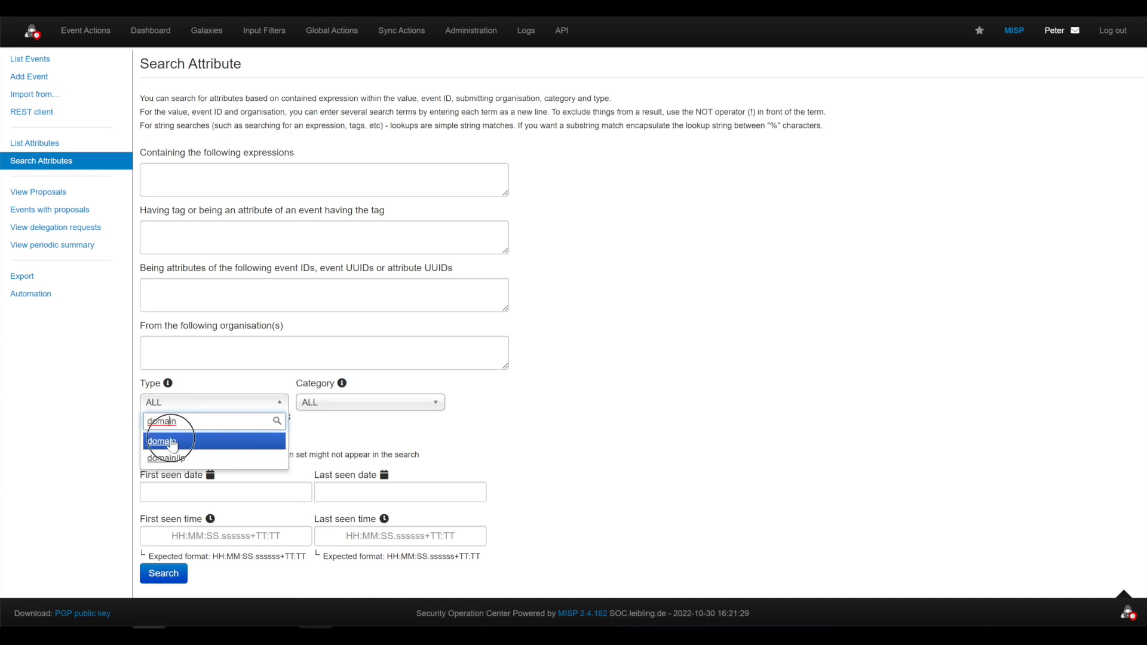
{"action": "left_click", "coordinate": [162, 441]}
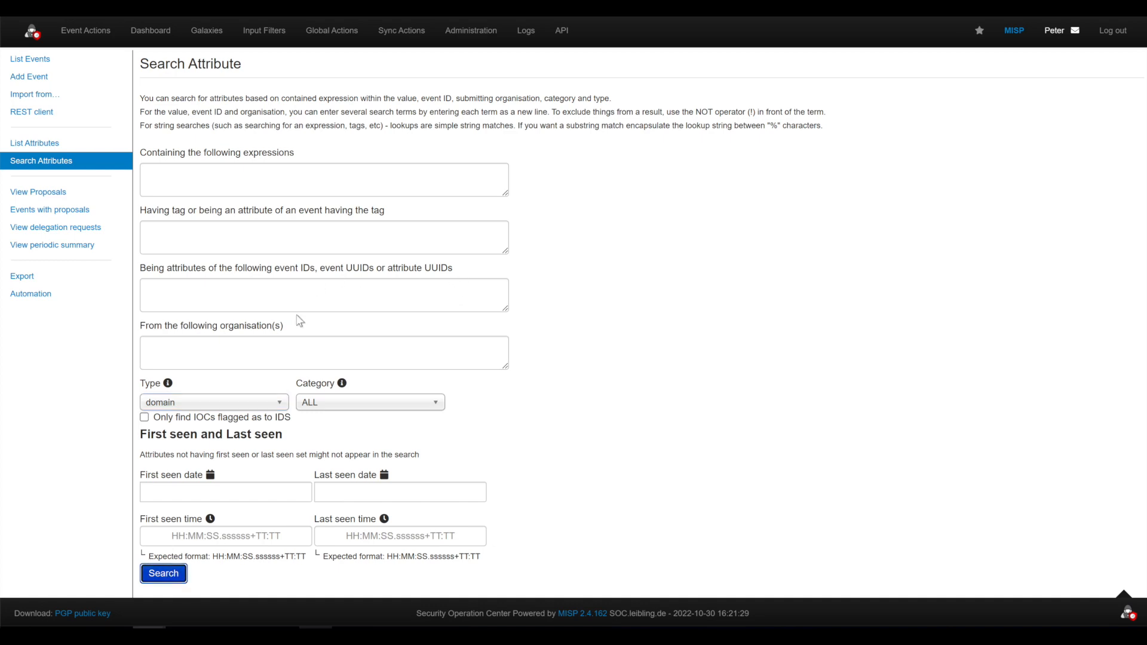
{"action": "left_click", "coordinate": [164, 573]}
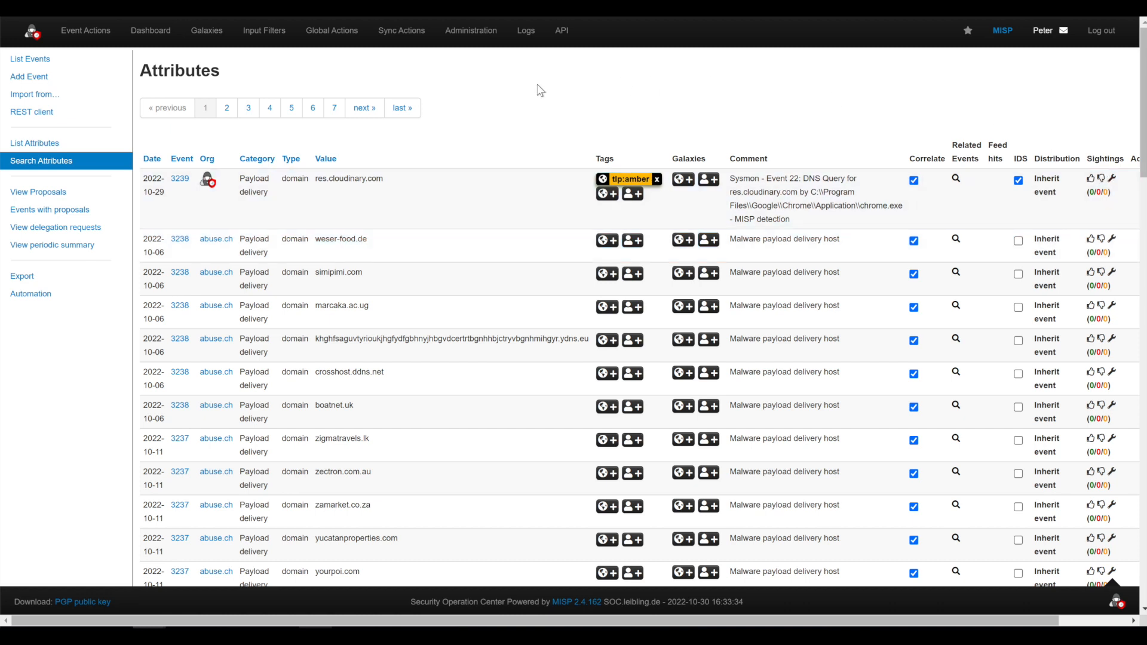
Step: Show MISP's configured feeds list via Sync Actions and scroll through it
{"action": "left_click", "coordinate": [401, 30]}
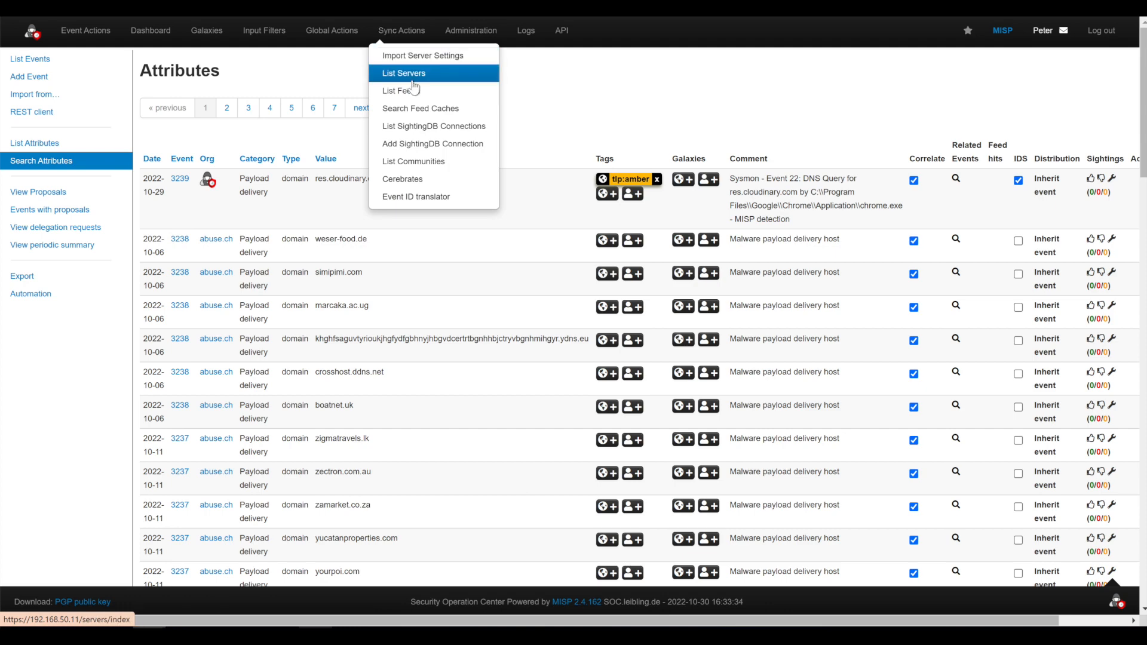
{"action": "left_click", "coordinate": [396, 90]}
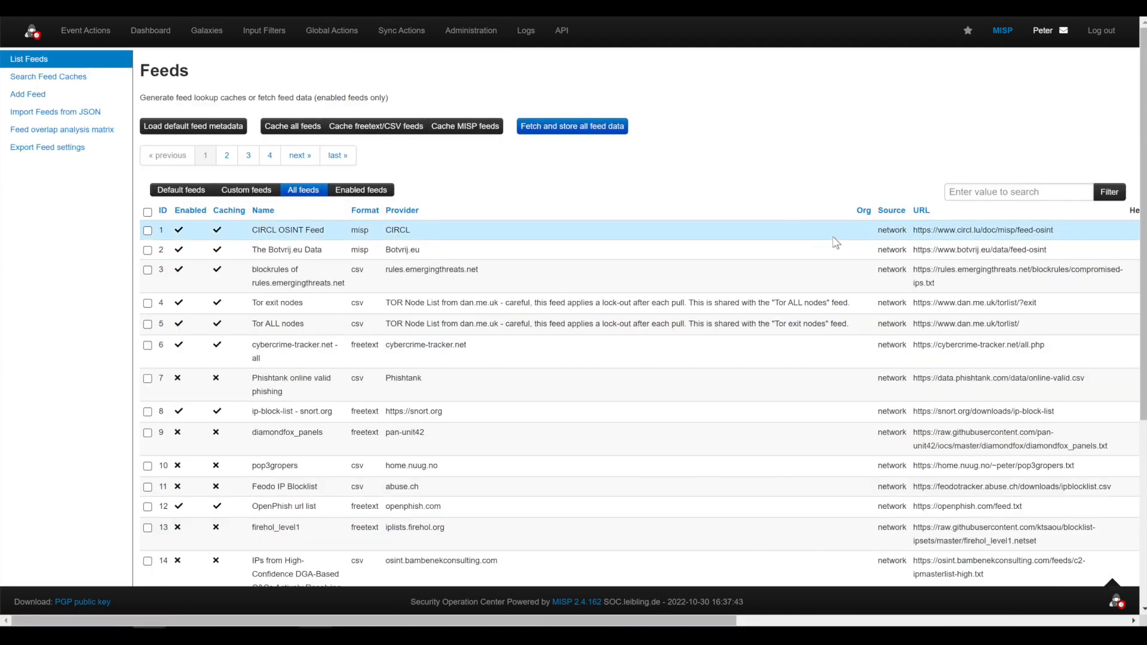
{"action": "mouse_move", "coordinate": [827, 242]}
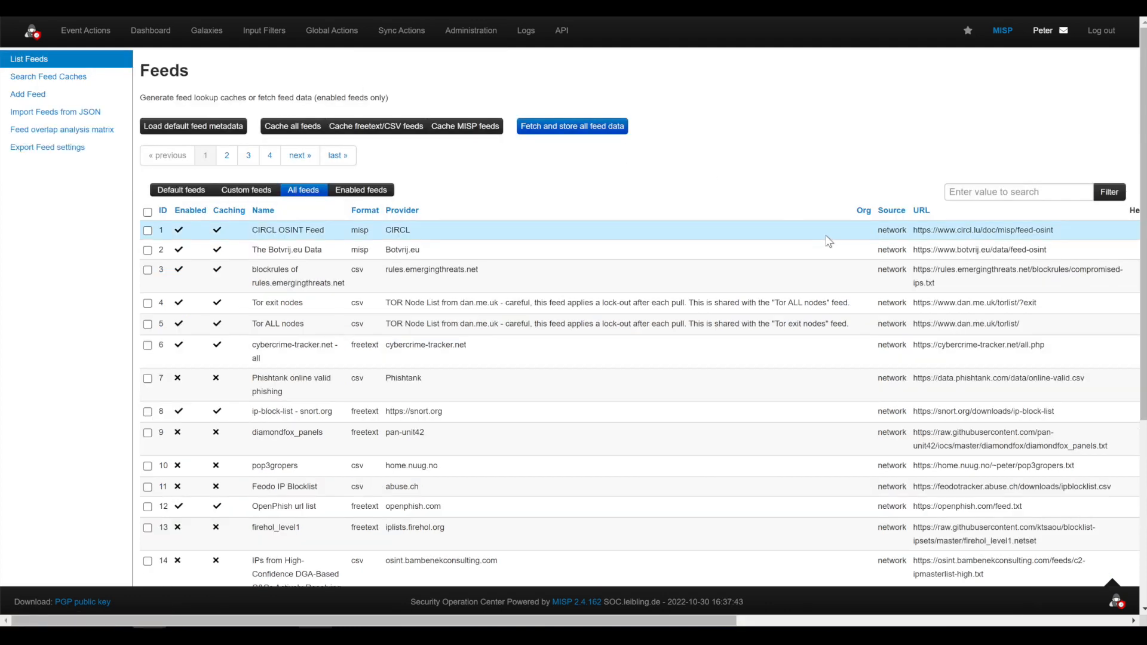
{"action": "mouse_move", "coordinate": [652, 253]}
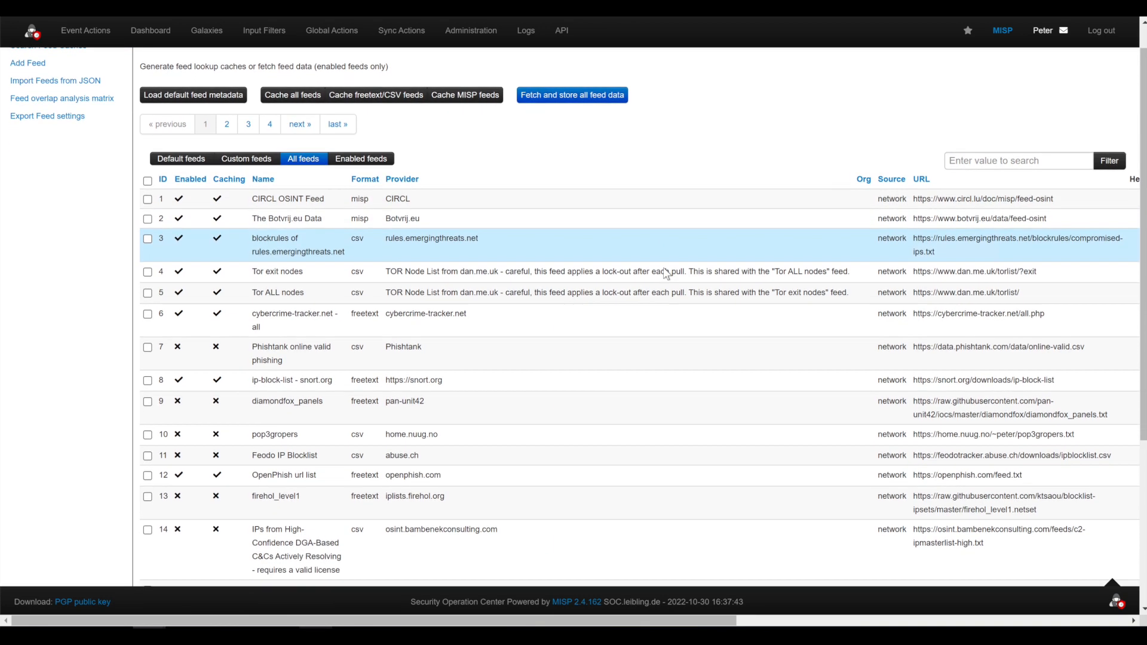
{"action": "scroll", "scroll_direction": "down", "scroll_amount": 3}
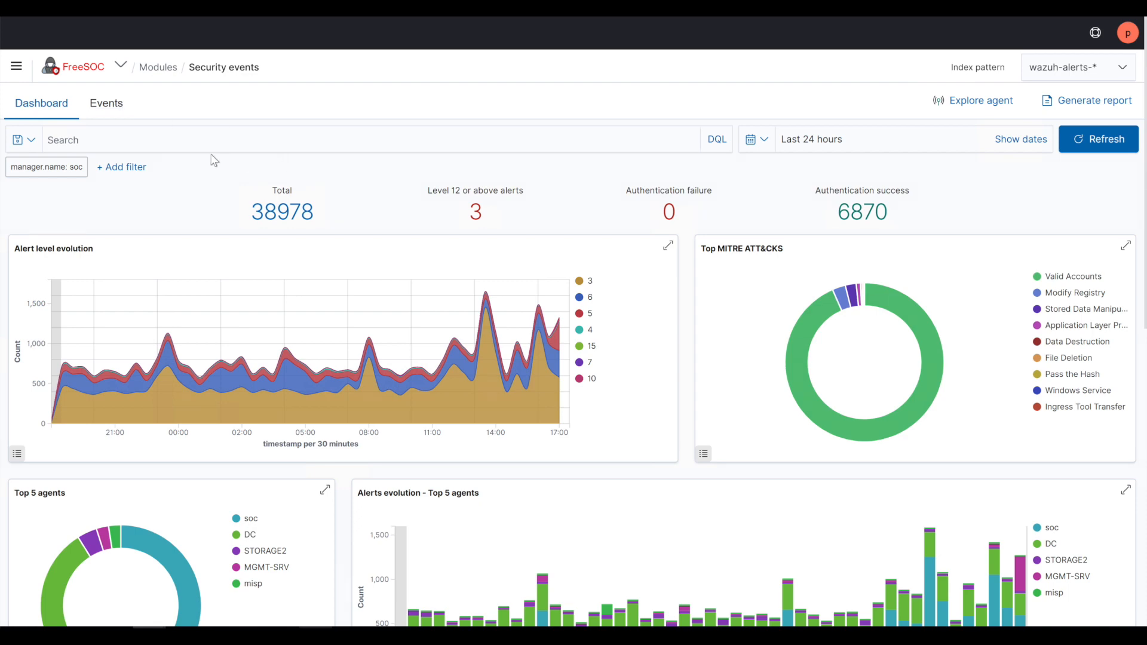
{"action": "mouse_move", "coordinate": [980, 101]}
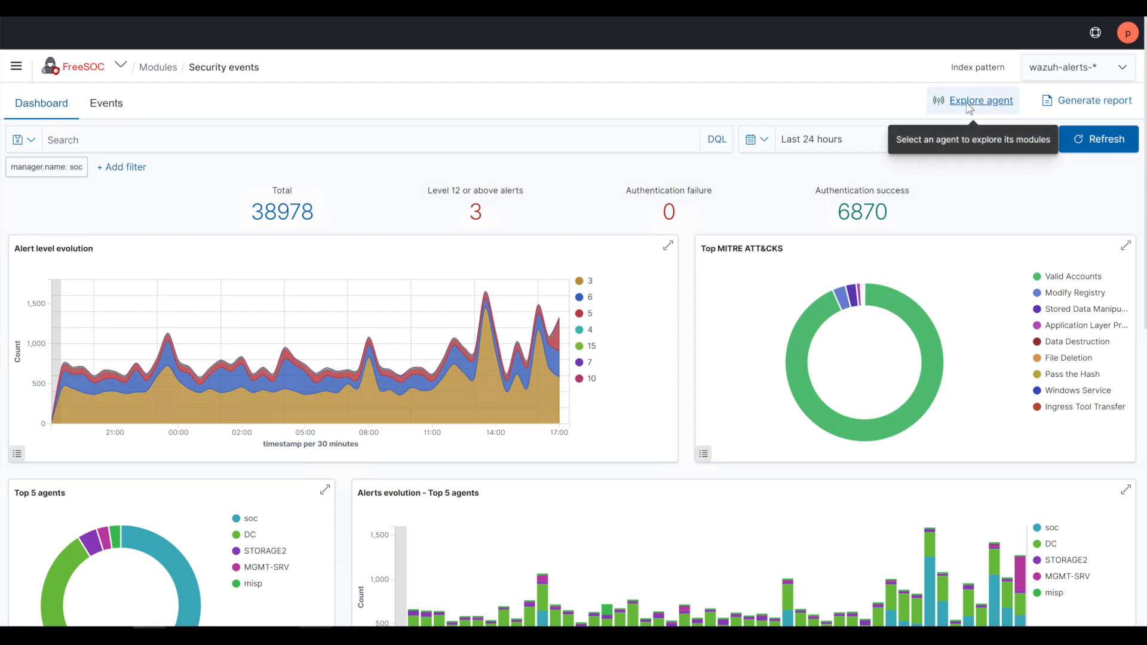
Step: Explore the MGMT-SRV agent's security events and scroll to its Security Alerts
{"action": "left_click", "coordinate": [980, 101]}
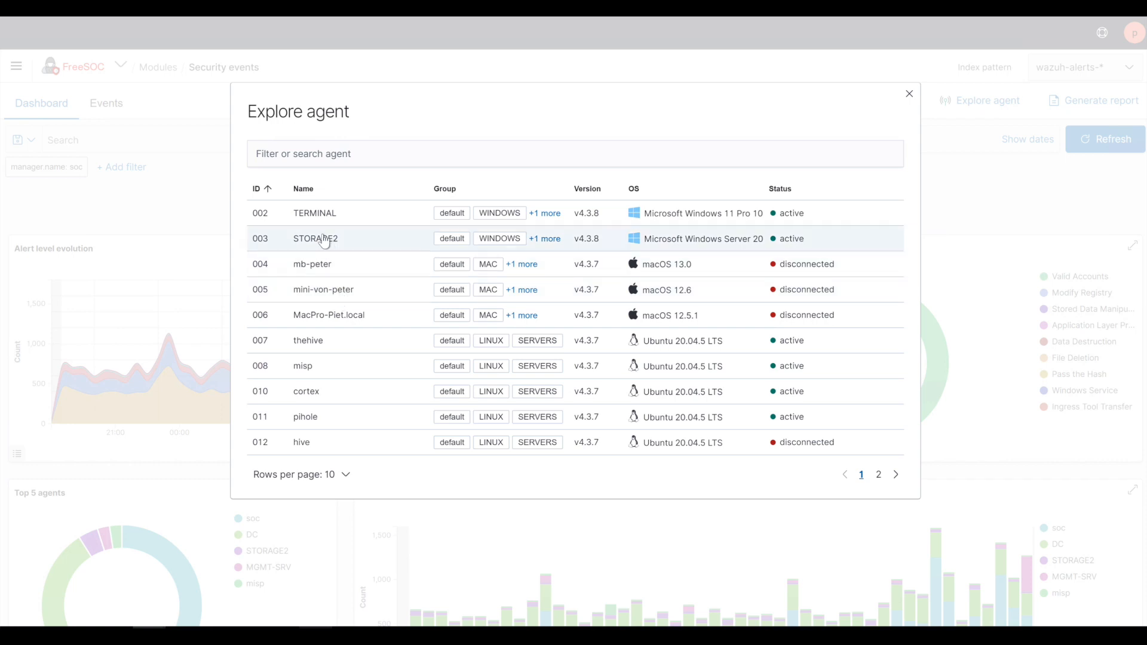
{"action": "left_click", "coordinate": [878, 474]}
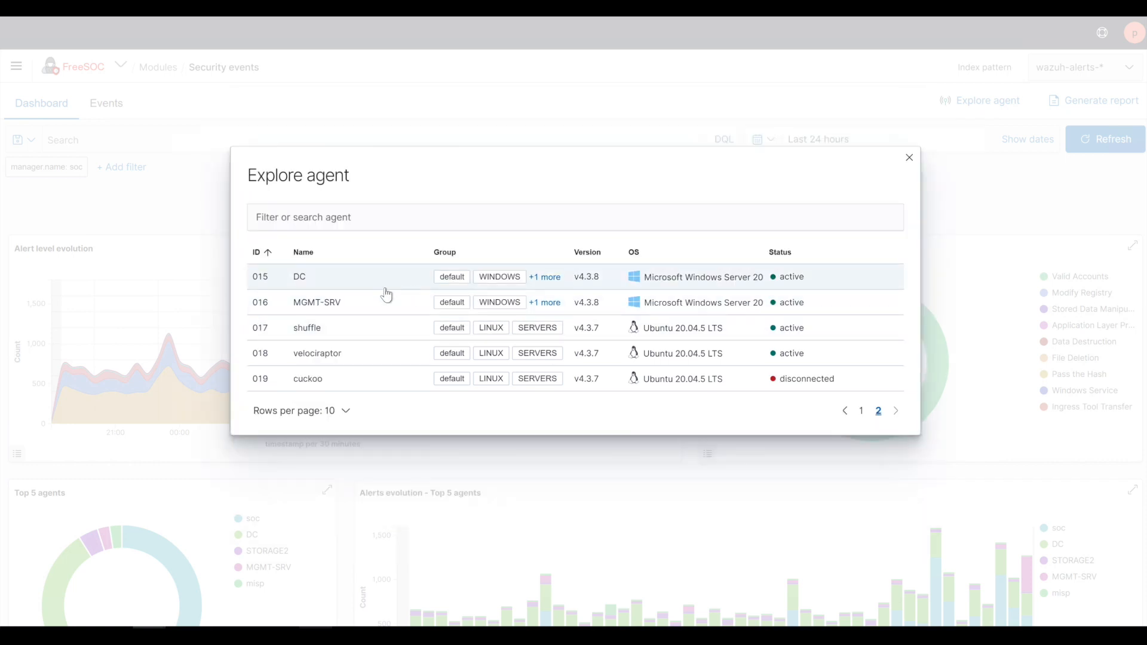
{"action": "left_click", "coordinate": [317, 303]}
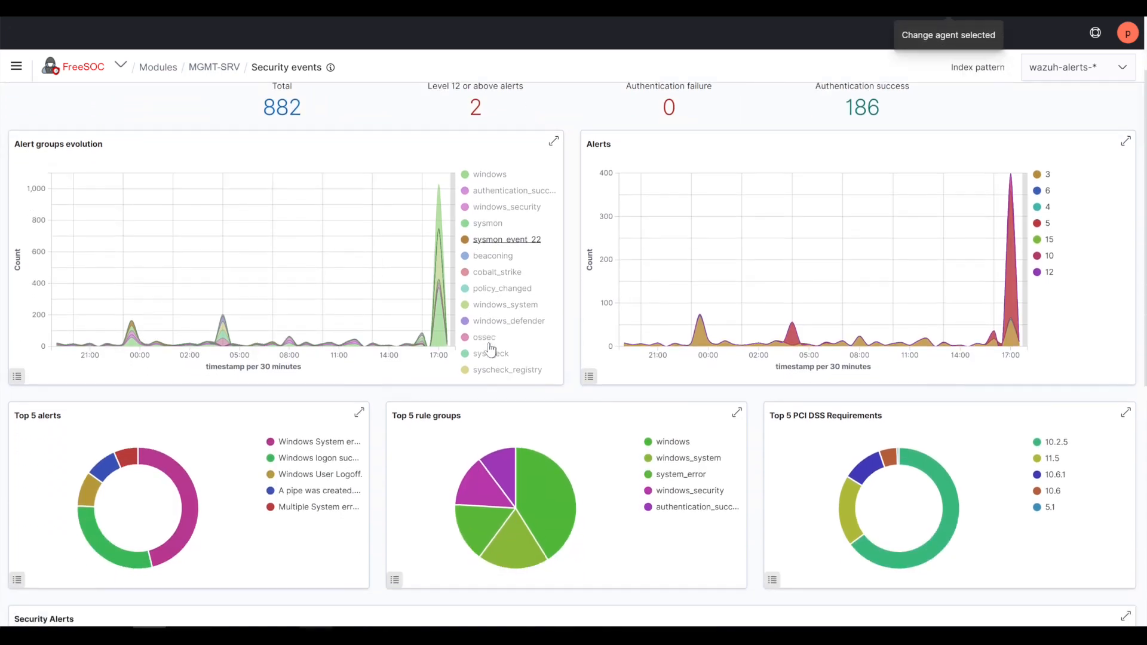
{"action": "scroll", "scroll_direction": "down", "scroll_amount": 3}
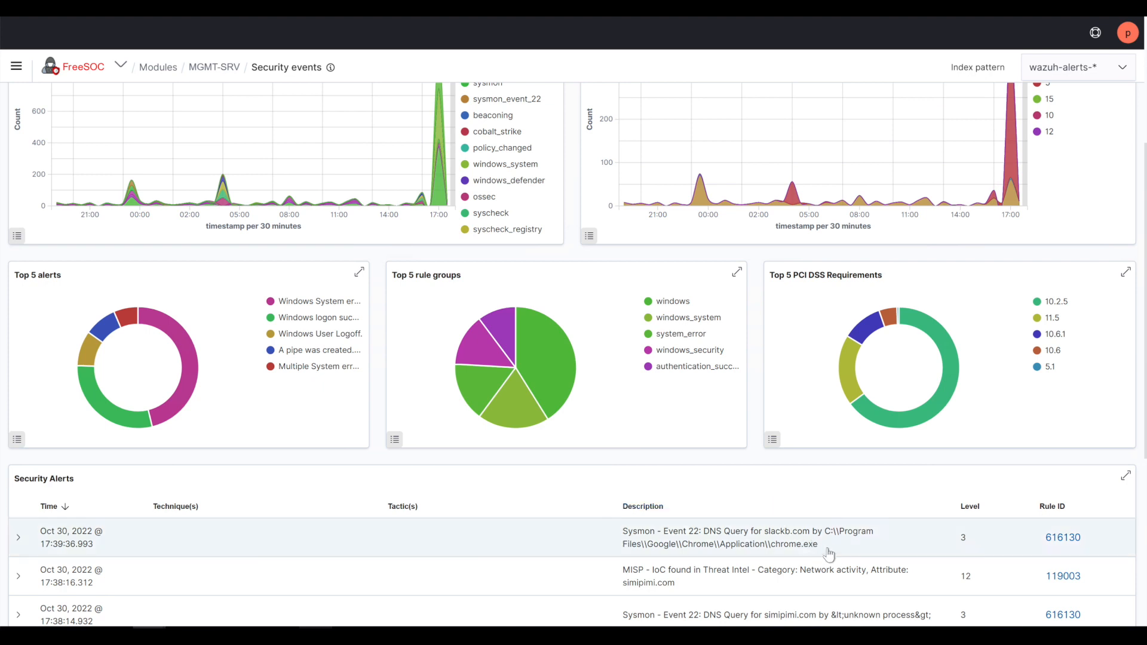
{"action": "scroll", "scroll_direction": "down", "scroll_amount": 3}
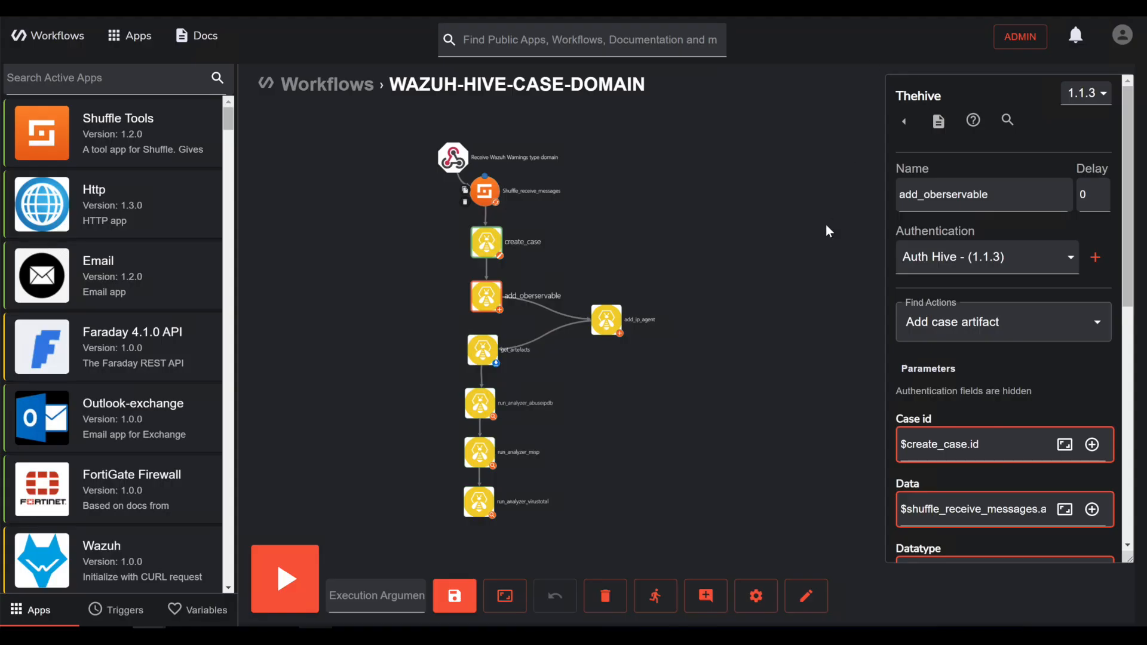
{"action": "mouse_move", "coordinate": [573, 150]}
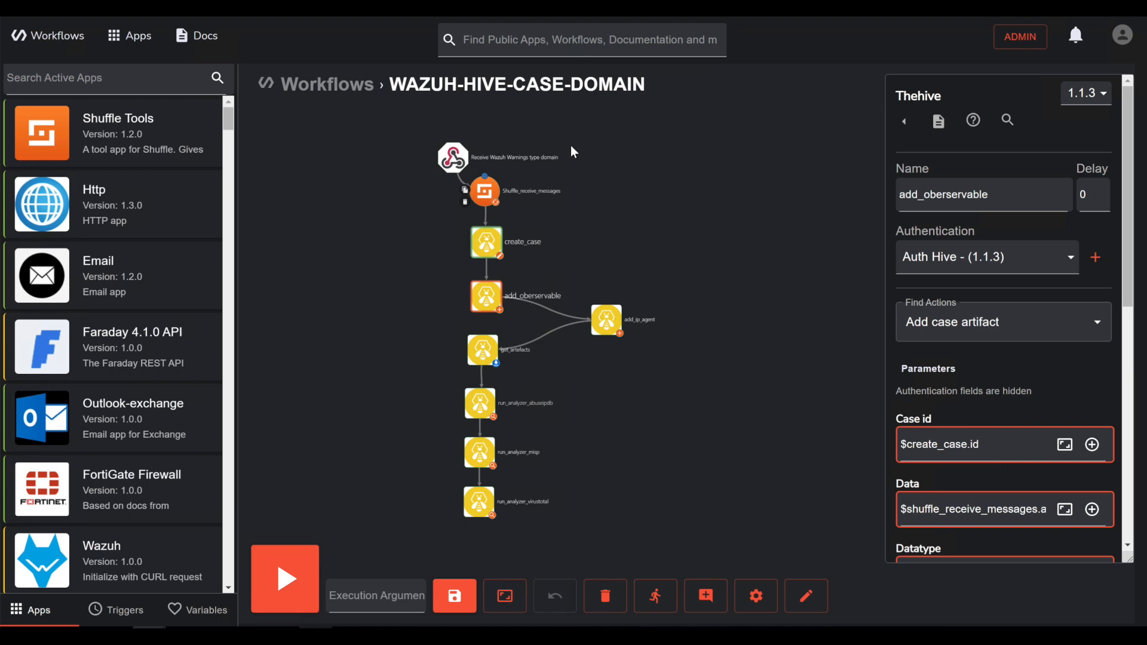
{"action": "mouse_move", "coordinate": [654, 213]}
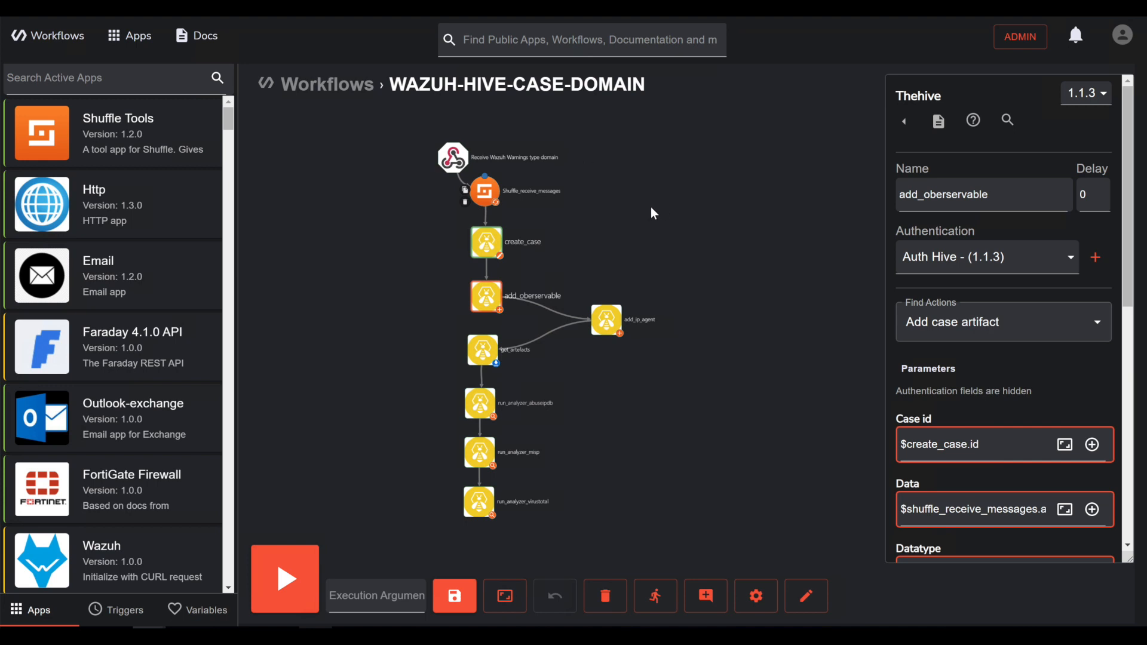
{"action": "mouse_move", "coordinate": [674, 217]}
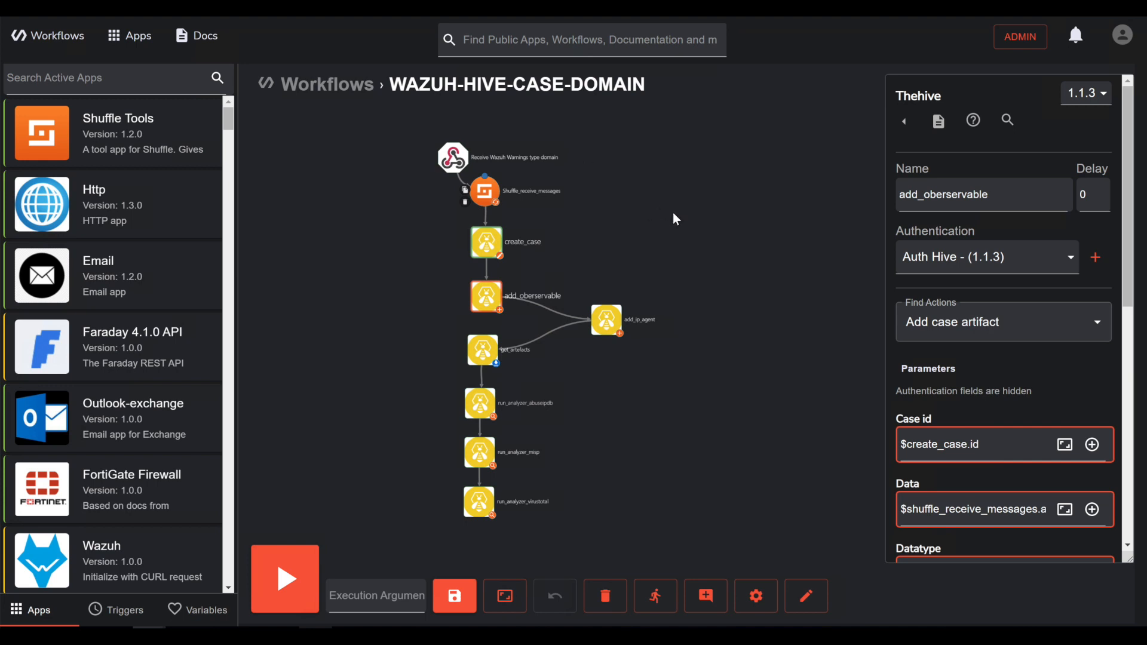
{"action": "mouse_move", "coordinate": [665, 239]}
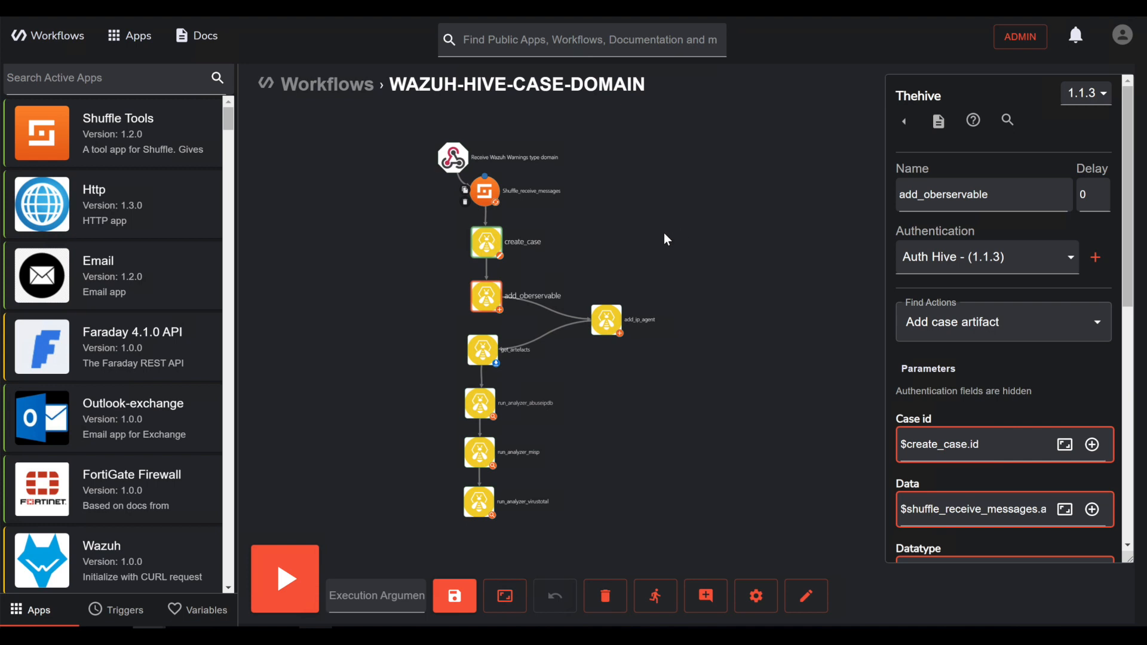
{"action": "mouse_move", "coordinate": [724, 208]}
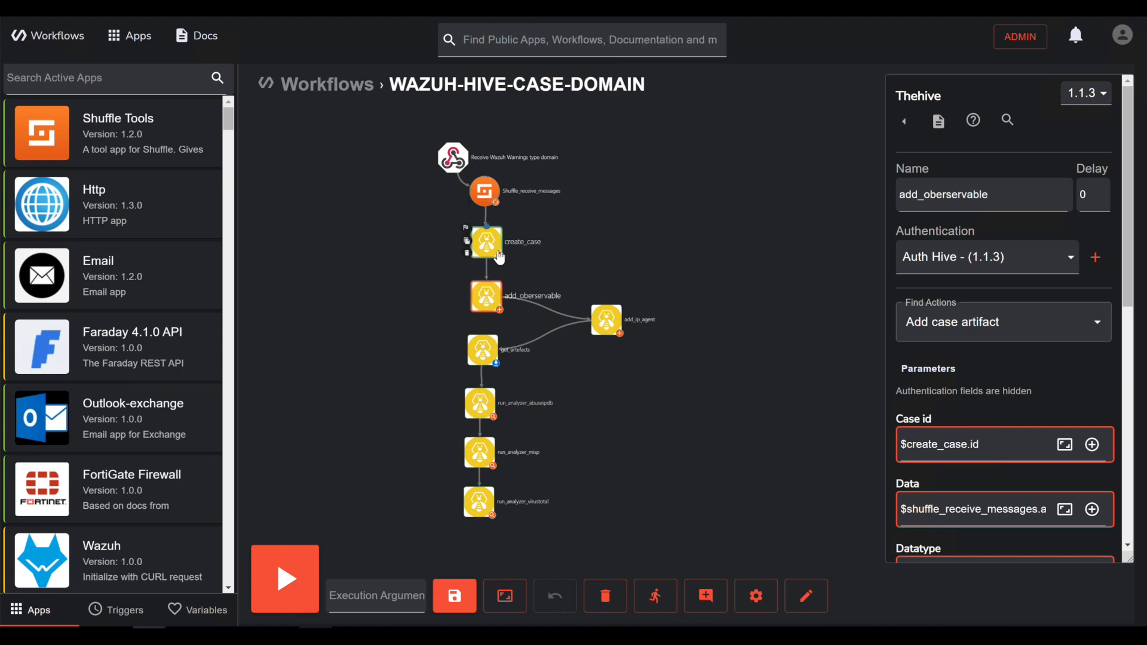
Step: Inspect the create_case, add_oberservable, add_ip_agent and run_analyzer nodes' settings
{"action": "left_click", "coordinate": [487, 241]}
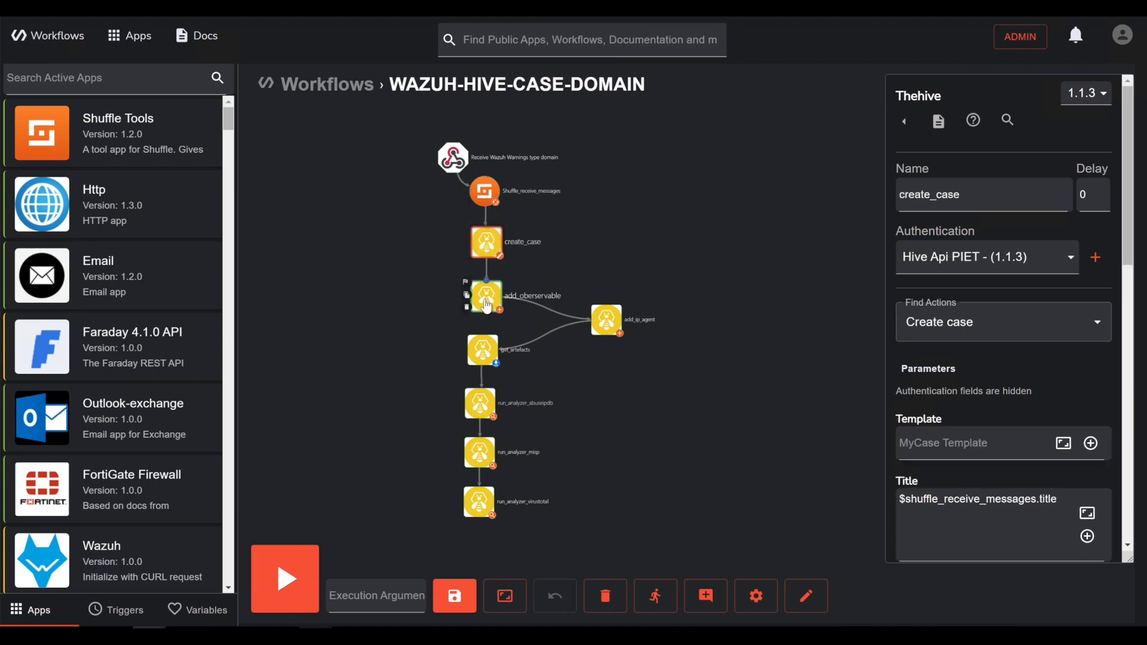
{"action": "left_click", "coordinate": [486, 298]}
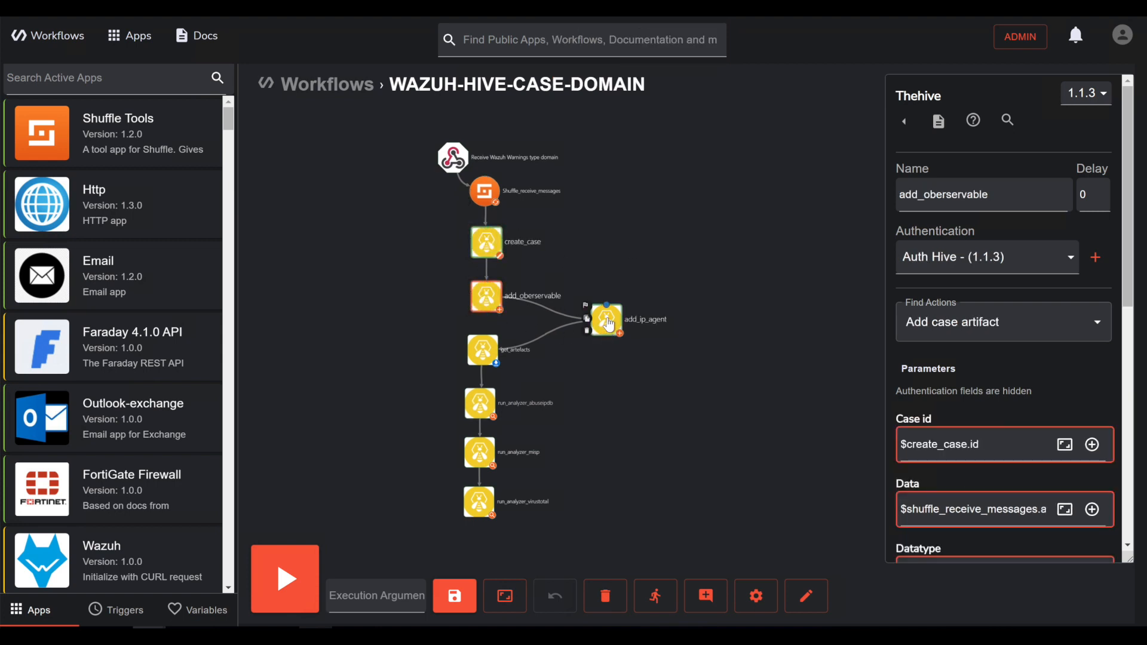
{"action": "left_click", "coordinate": [606, 322]}
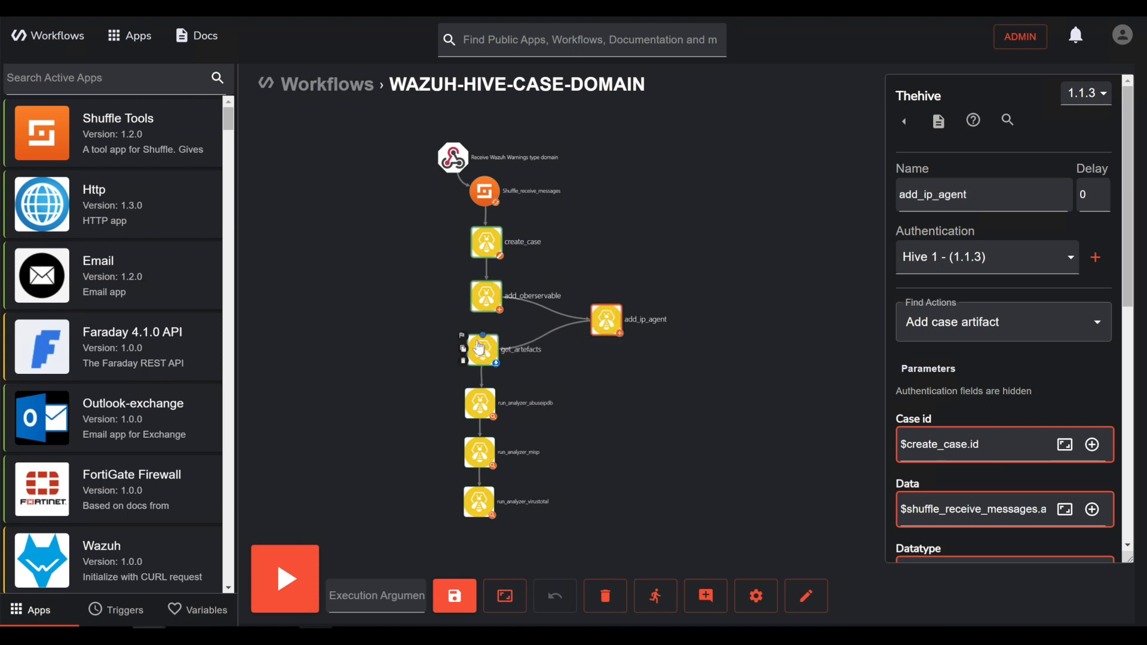
{"action": "left_click", "coordinate": [480, 402]}
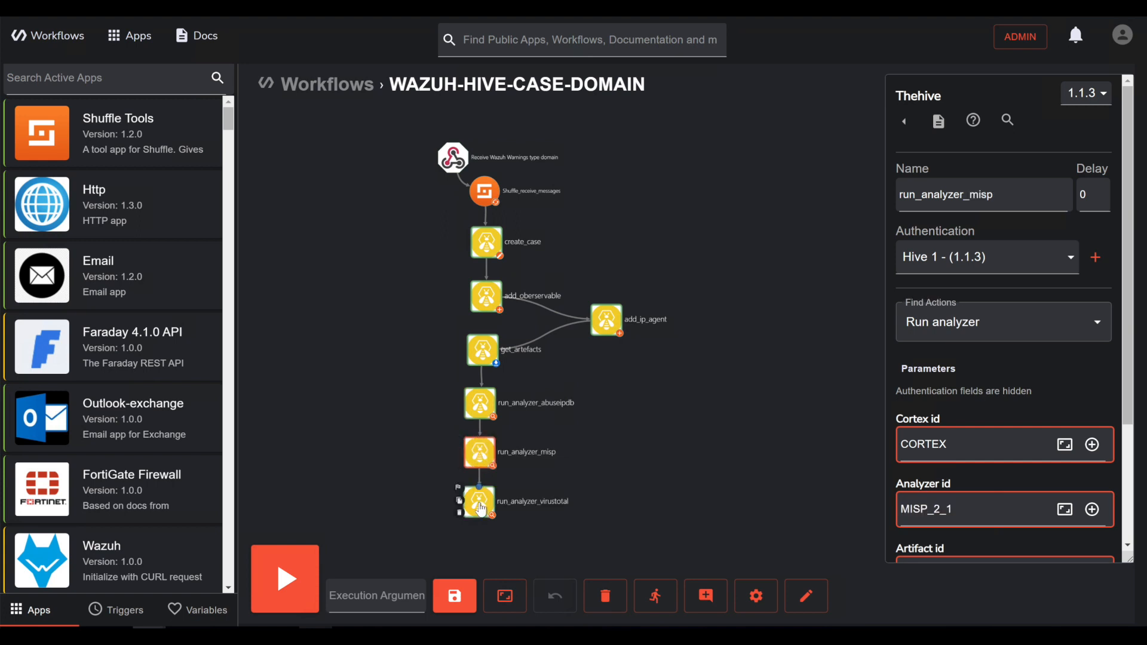
{"action": "left_click", "coordinate": [478, 502]}
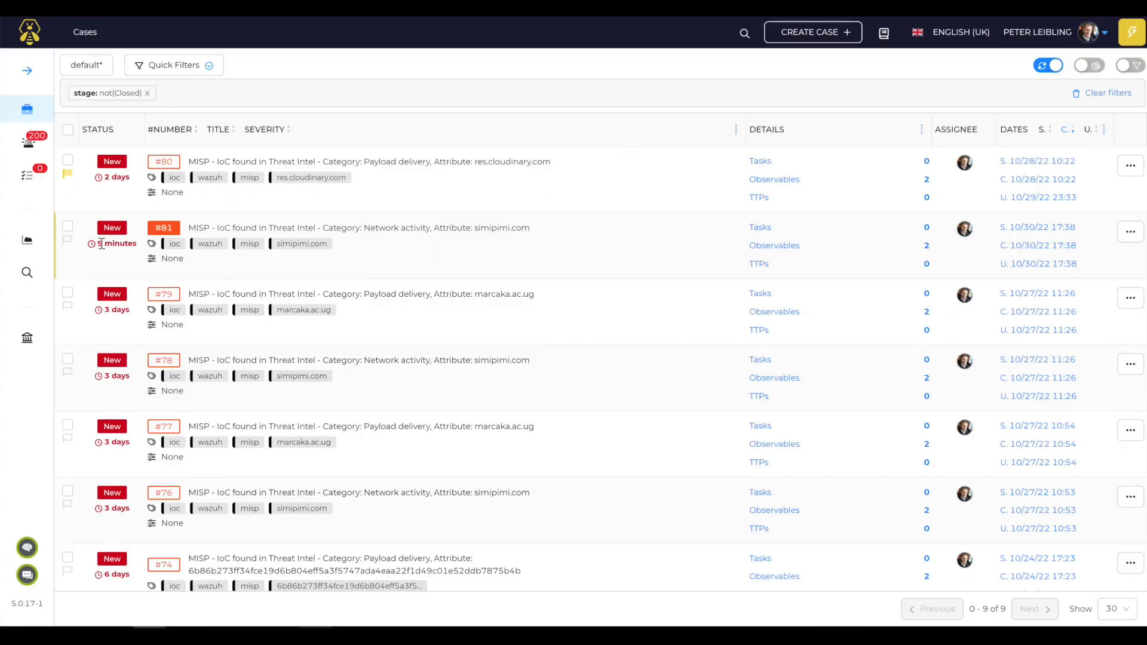
{"action": "mouse_move", "coordinate": [413, 251]}
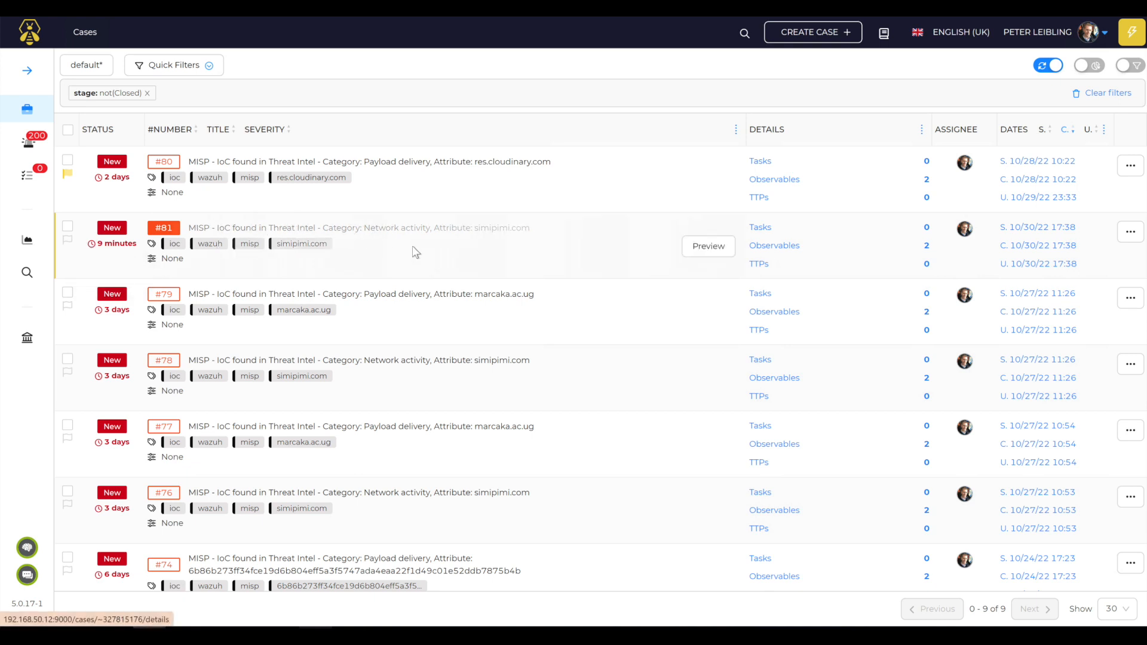
{"action": "mouse_move", "coordinate": [471, 230]}
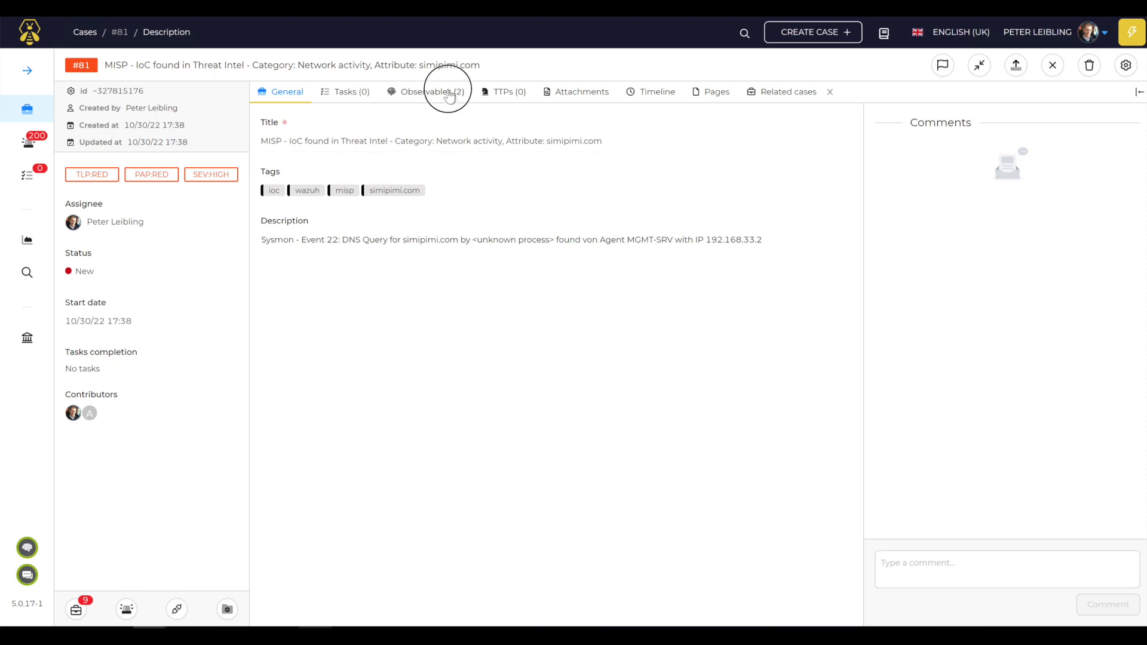
Step: Show case #81's observables, the agent IP and the simipimi.com domain
{"action": "left_click", "coordinate": [429, 92]}
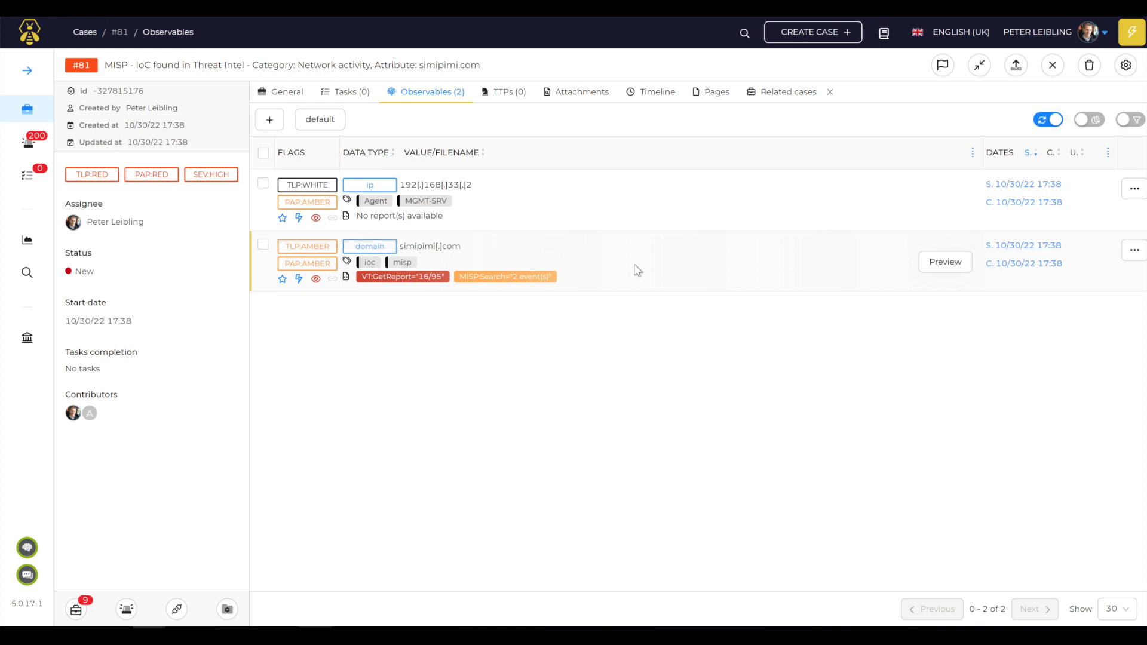
{"action": "mouse_move", "coordinate": [630, 337]}
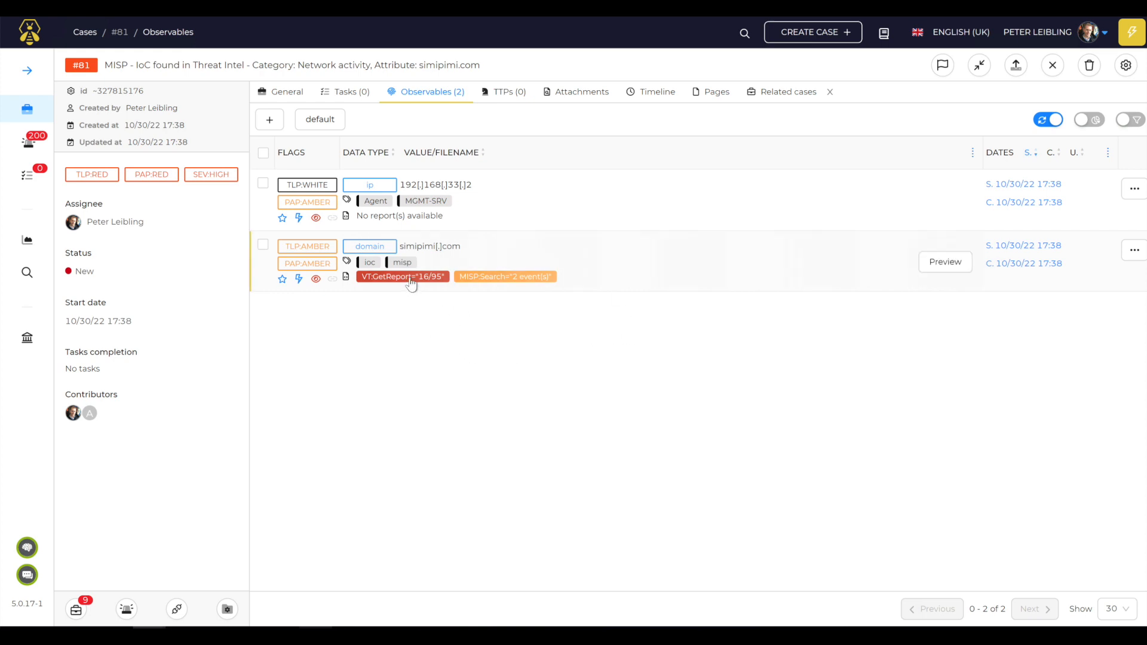
{"action": "mouse_move", "coordinate": [406, 286]}
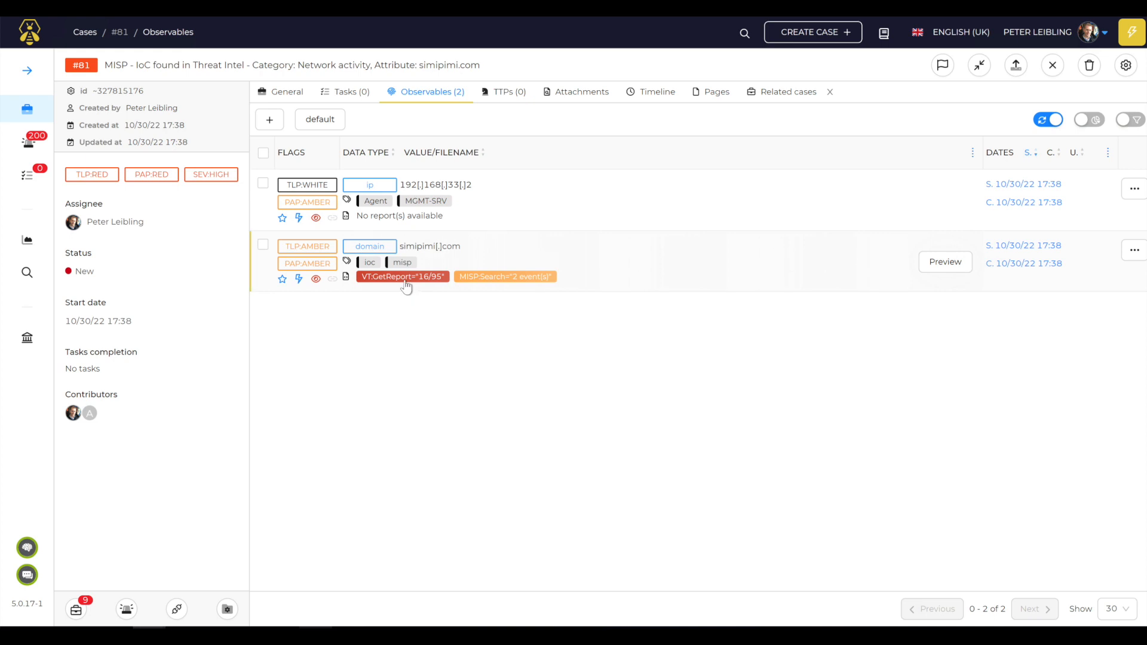
{"action": "mouse_move", "coordinate": [420, 286]}
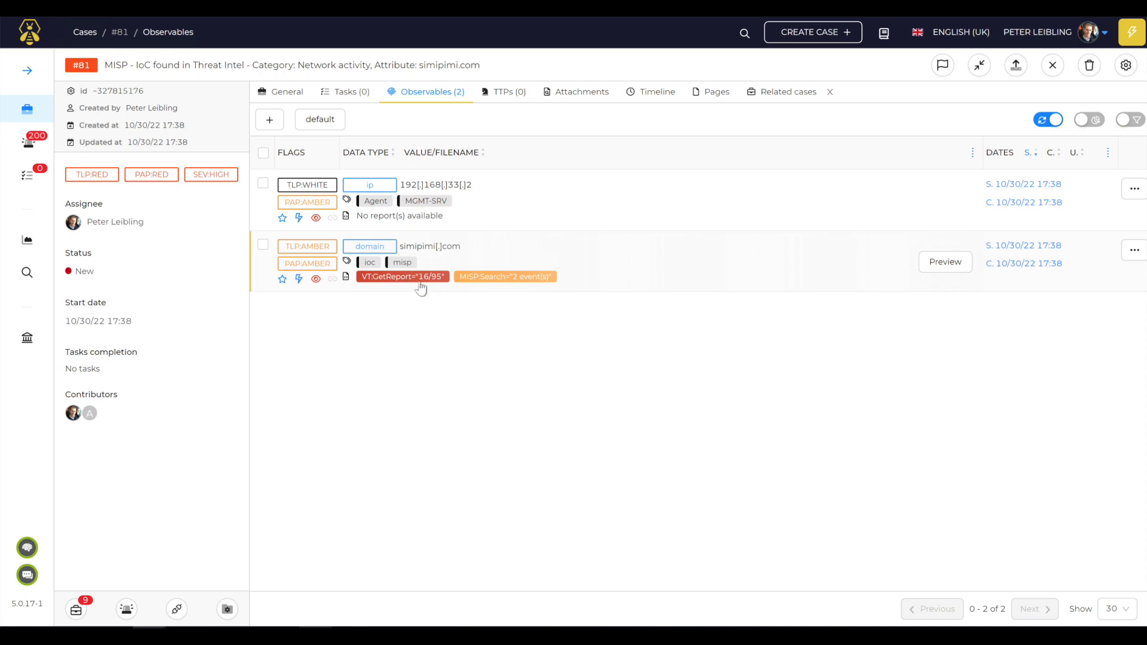
{"action": "mouse_move", "coordinate": [396, 282]}
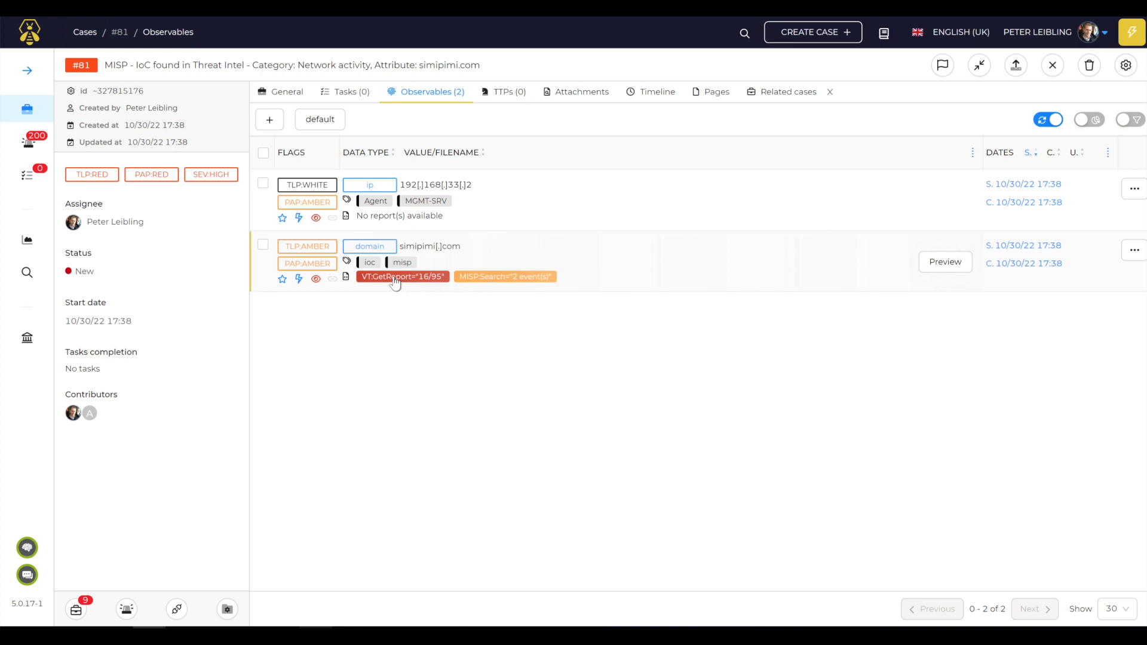
{"action": "mouse_move", "coordinate": [492, 298]}
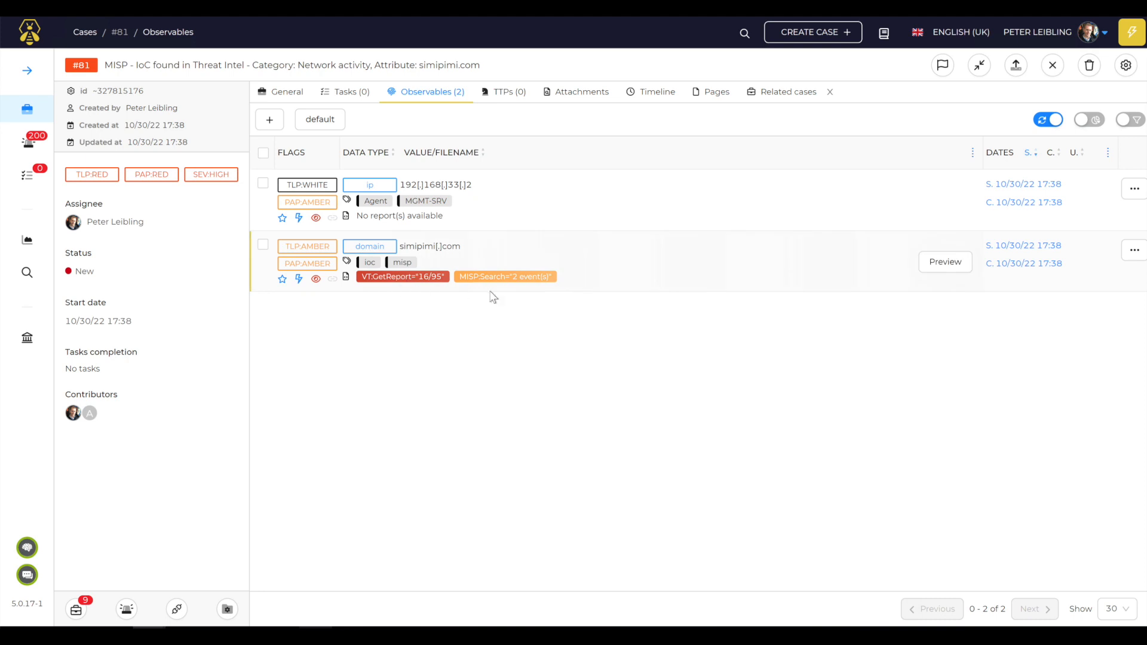
{"action": "mouse_move", "coordinate": [517, 292]}
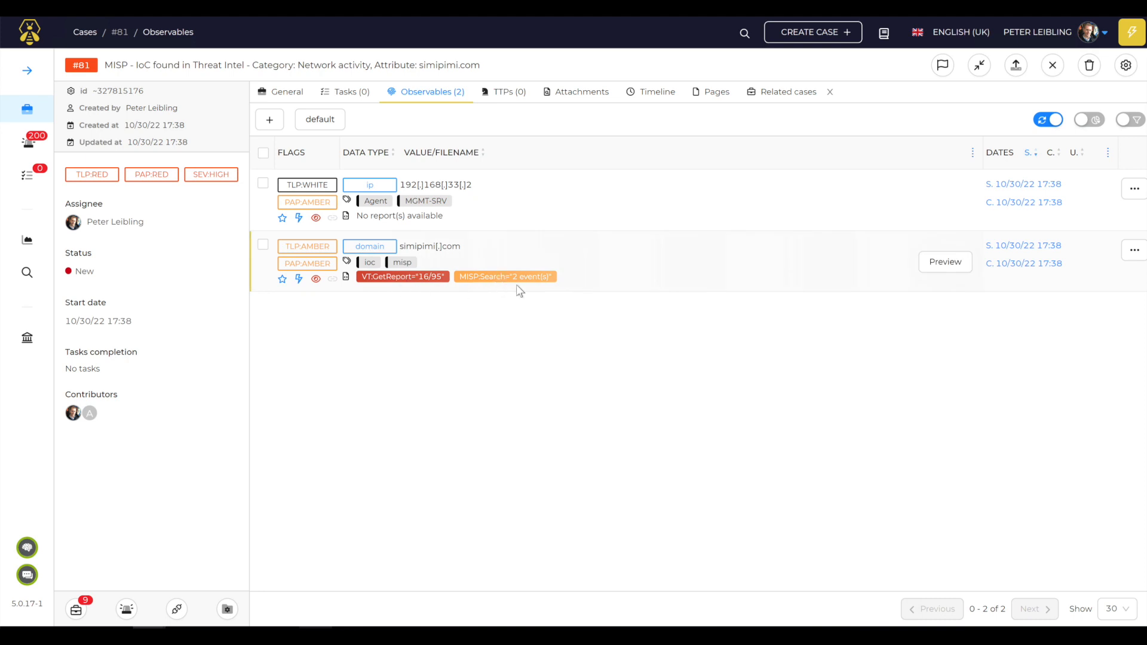
{"action": "mouse_move", "coordinate": [509, 282]}
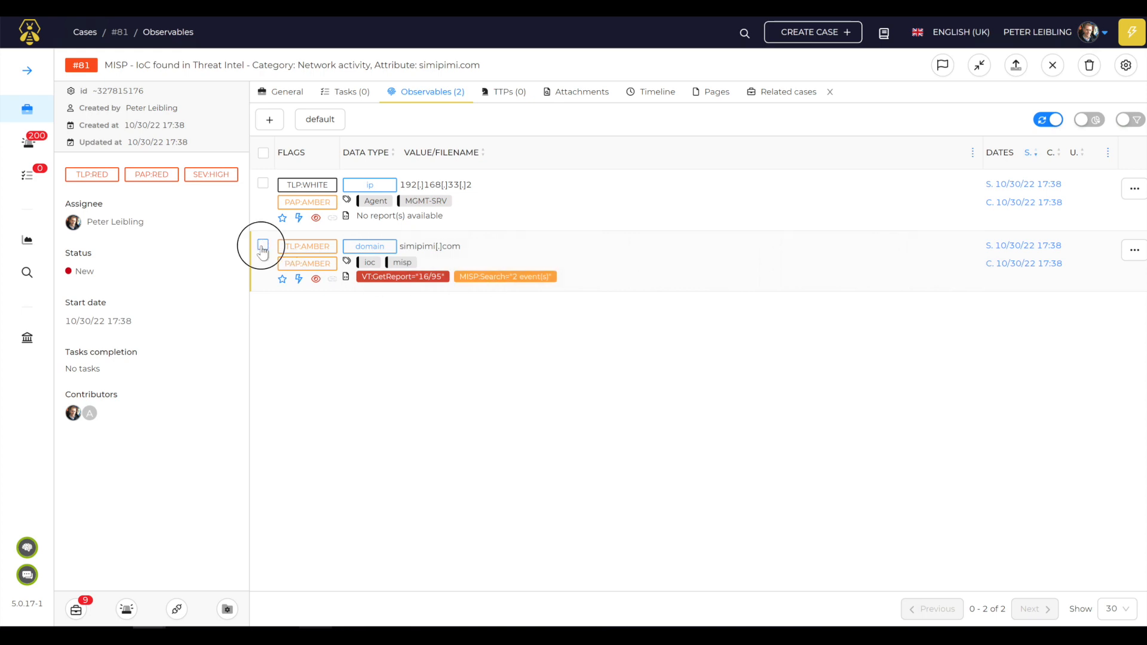
Step: Select the simipimi.com observable and list the analyzers available to run on it
{"action": "left_click", "coordinate": [263, 245]}
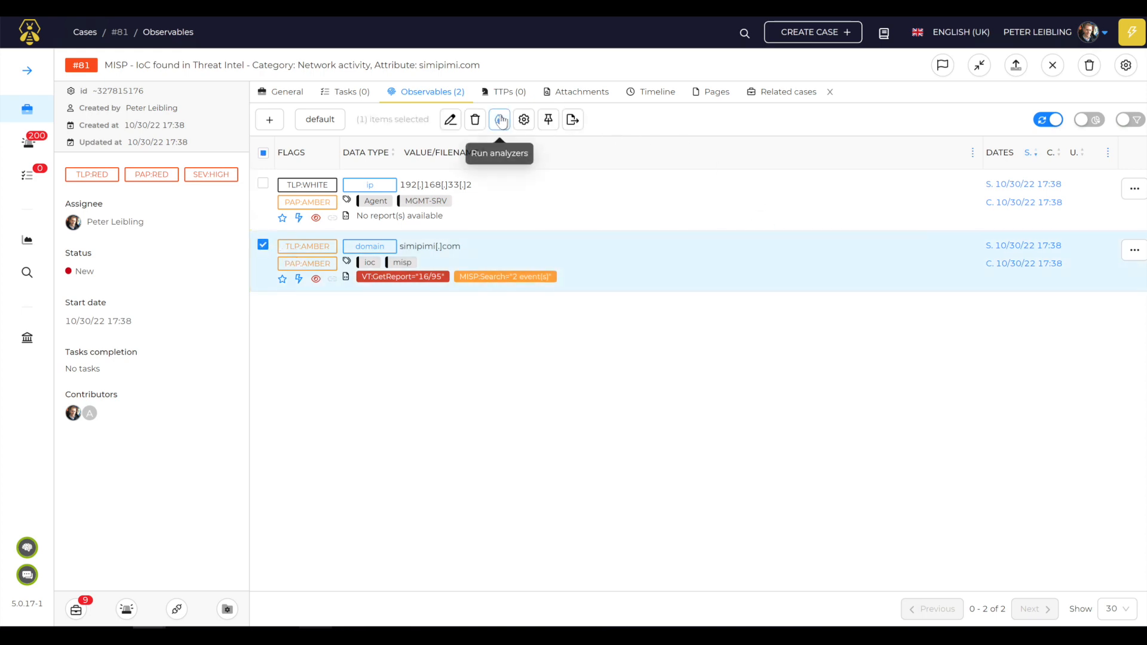
{"action": "left_click", "coordinate": [501, 119]}
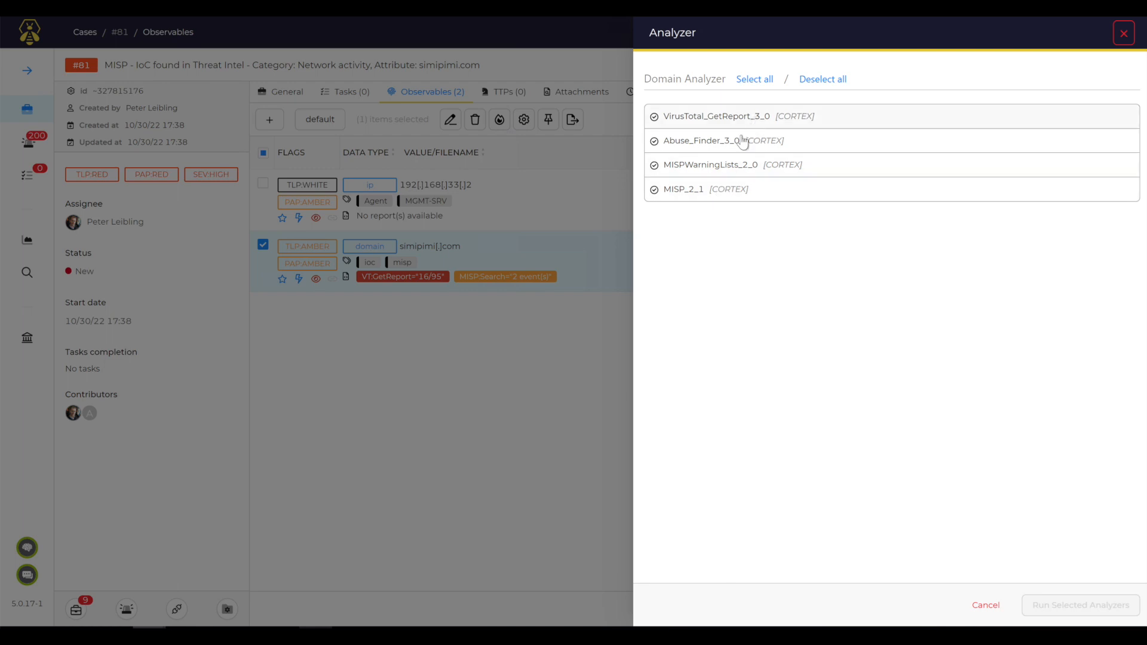
{"action": "mouse_move", "coordinate": [982, 469]}
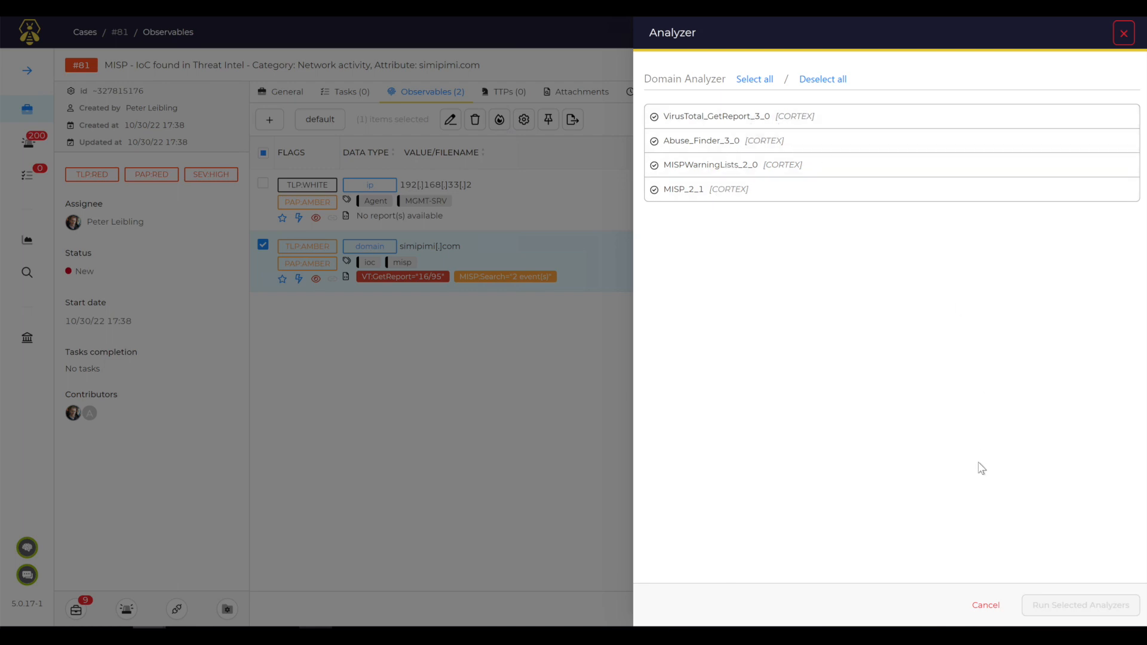
{"action": "mouse_move", "coordinate": [939, 530]}
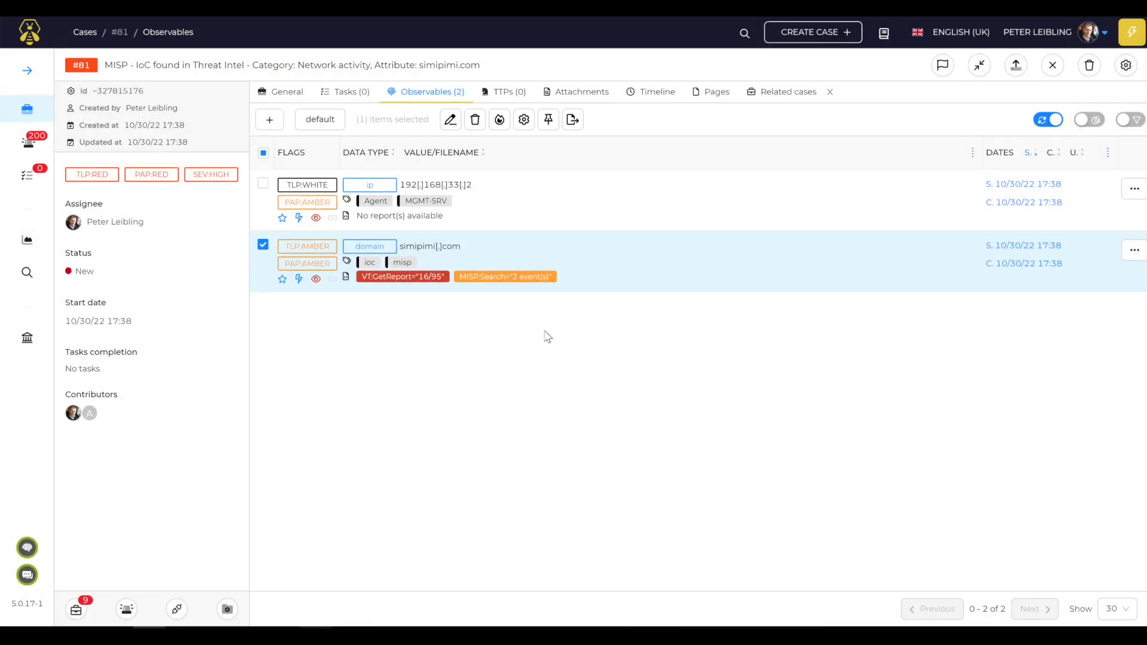
{"action": "mouse_move", "coordinate": [816, 236]}
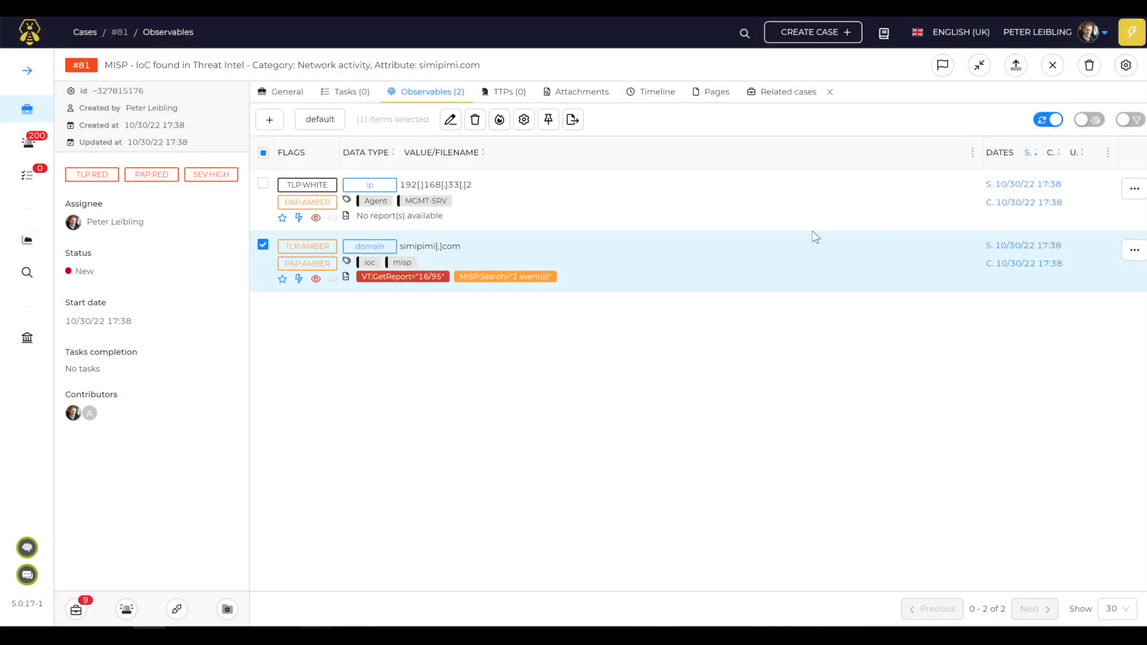
{"action": "mouse_move", "coordinate": [504, 277]}
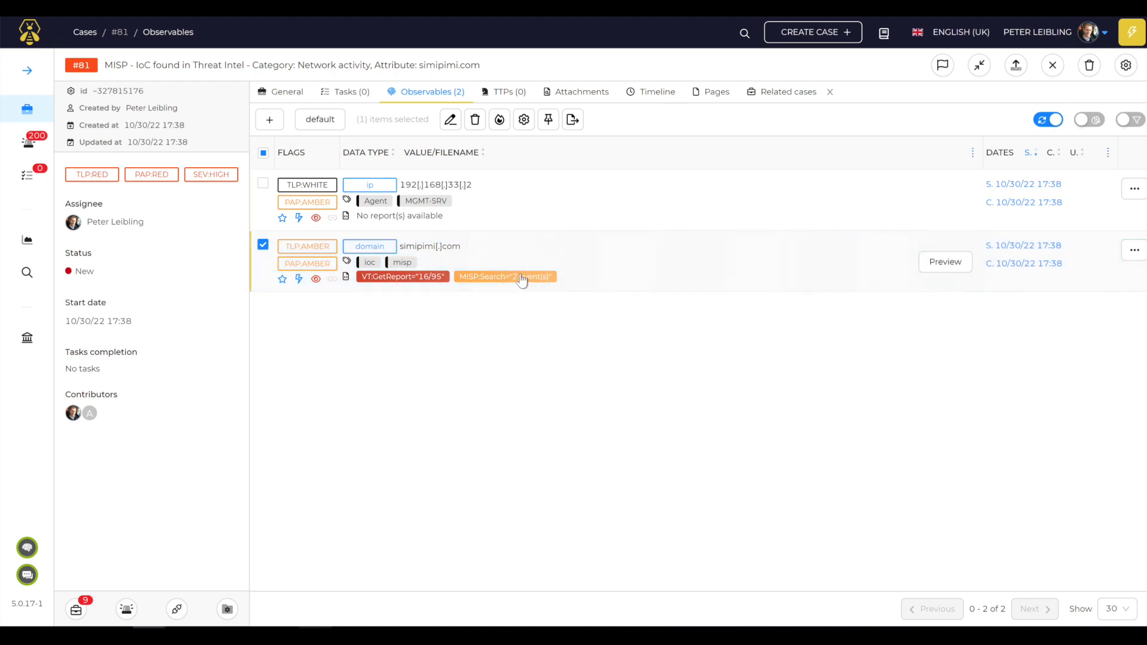
Step: Expand the URLhaus IOCs result in the MISP report and open event 3238 in MISP
{"action": "left_click", "coordinate": [504, 276]}
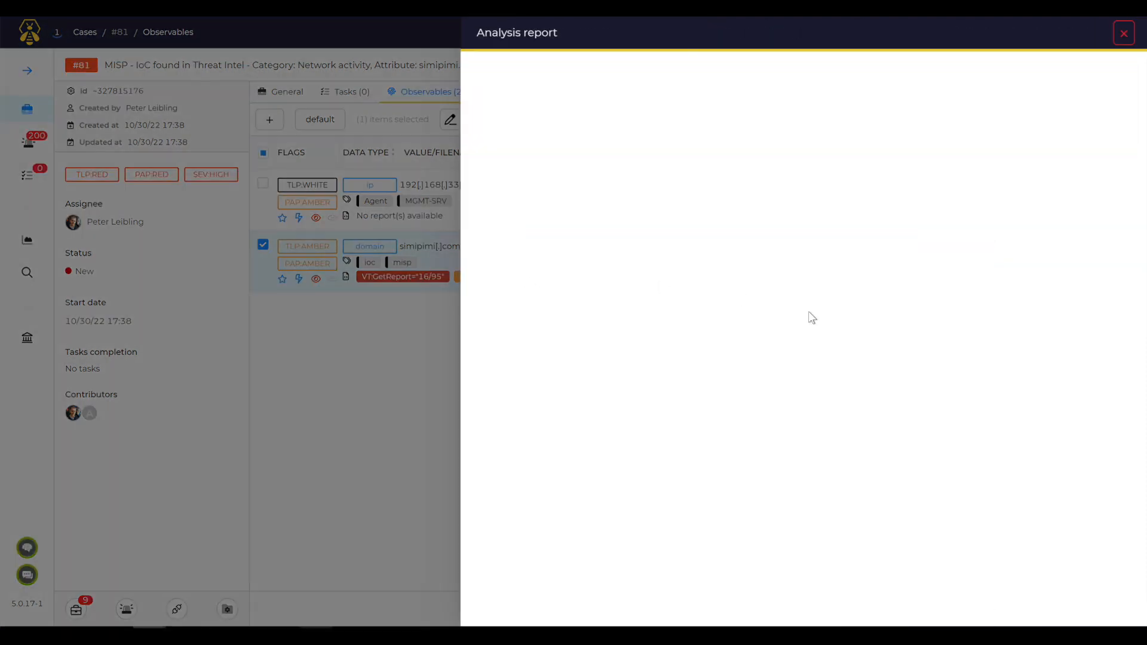
{"action": "mouse_move", "coordinate": [1011, 325]}
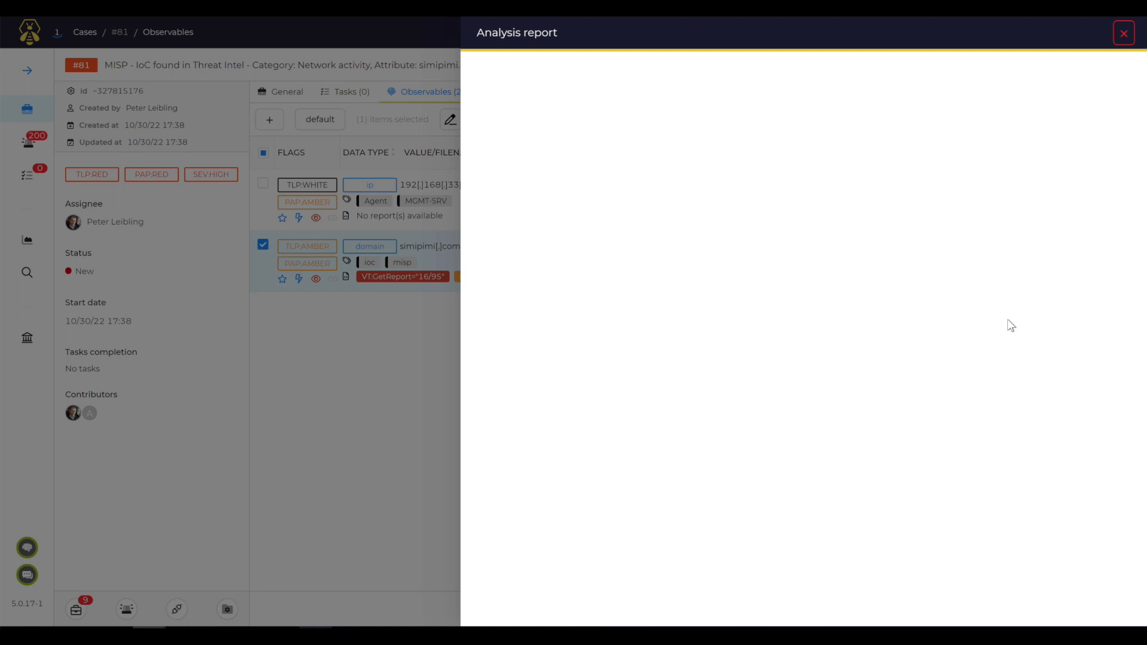
{"action": "mouse_move", "coordinate": [921, 231]}
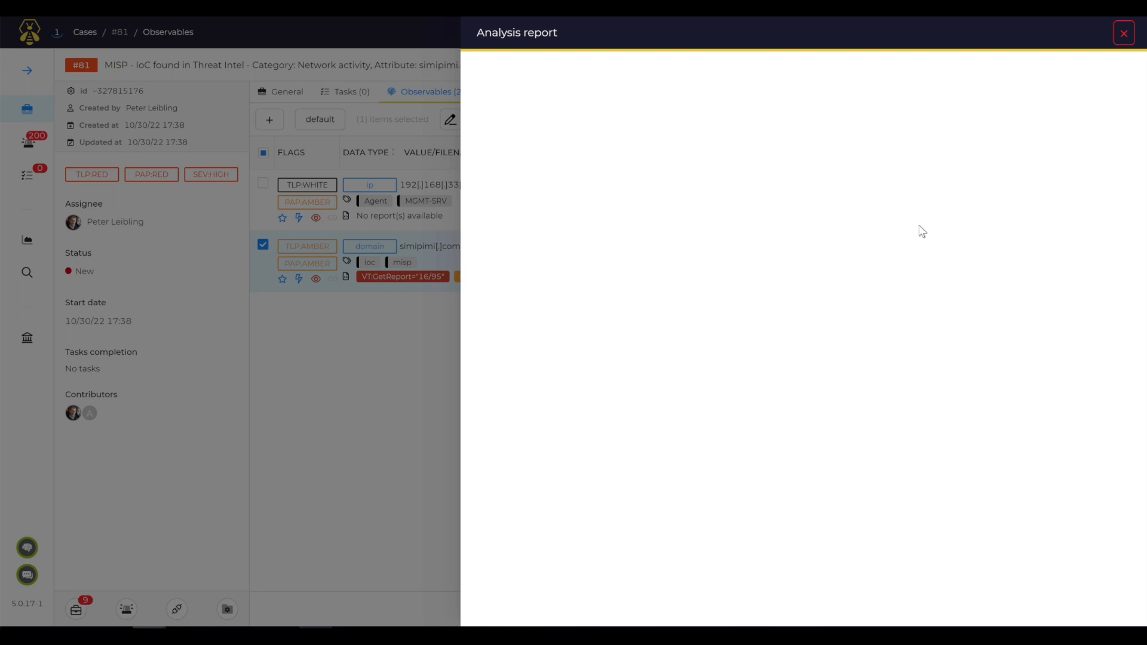
{"action": "mouse_move", "coordinate": [880, 200]}
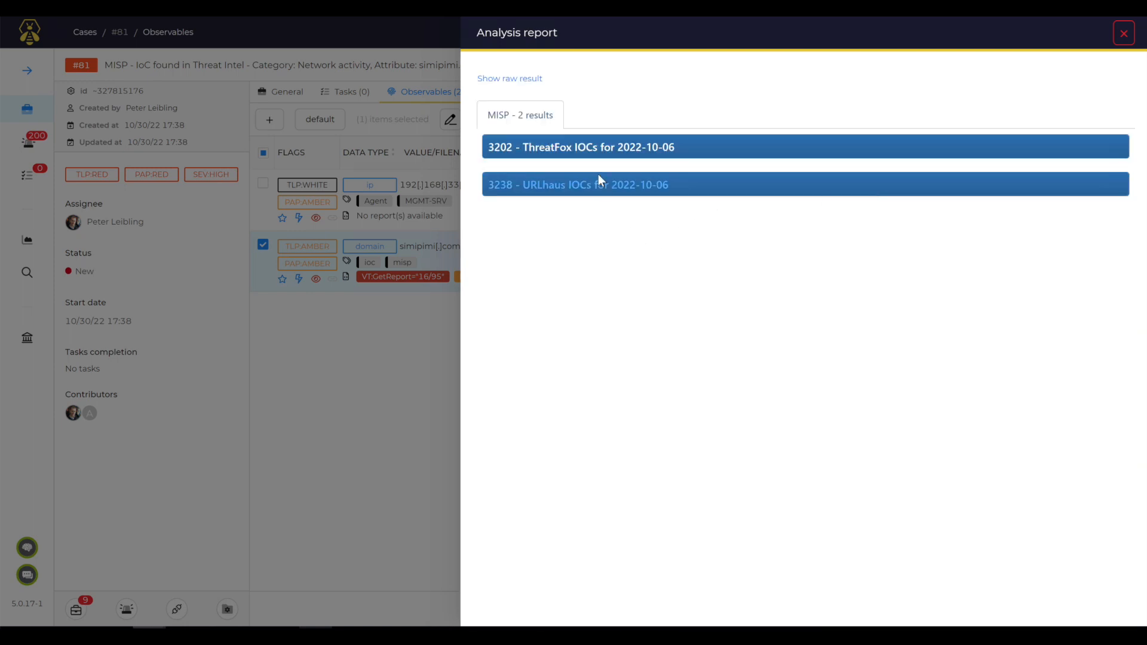
{"action": "left_click", "coordinate": [578, 184]}
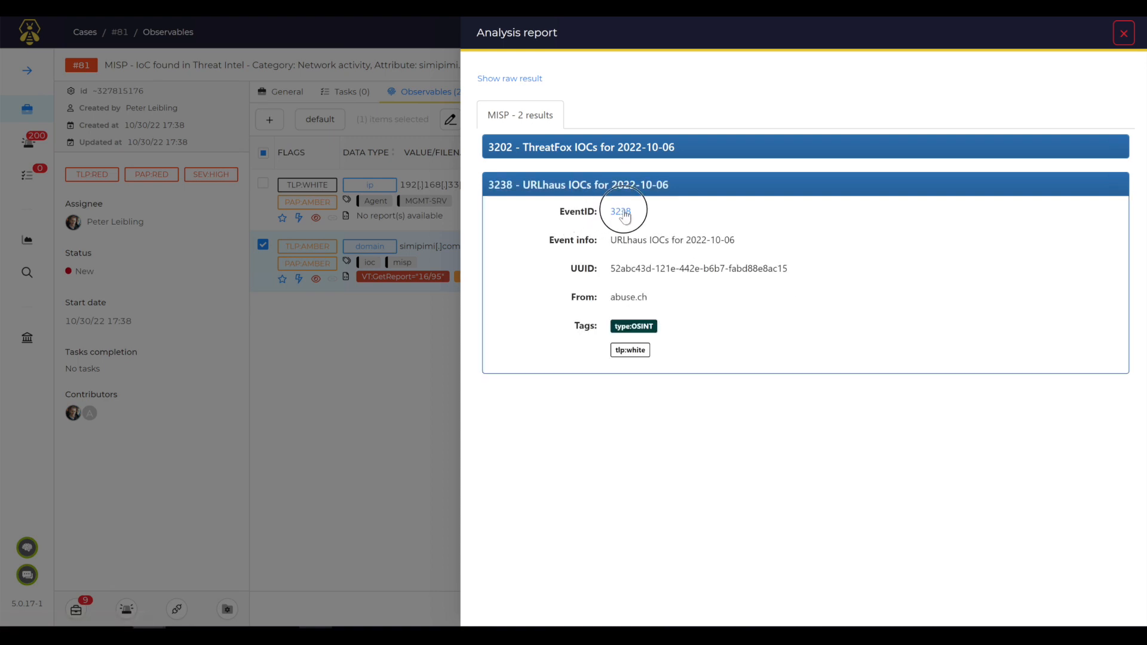
{"action": "left_click", "coordinate": [619, 212]}
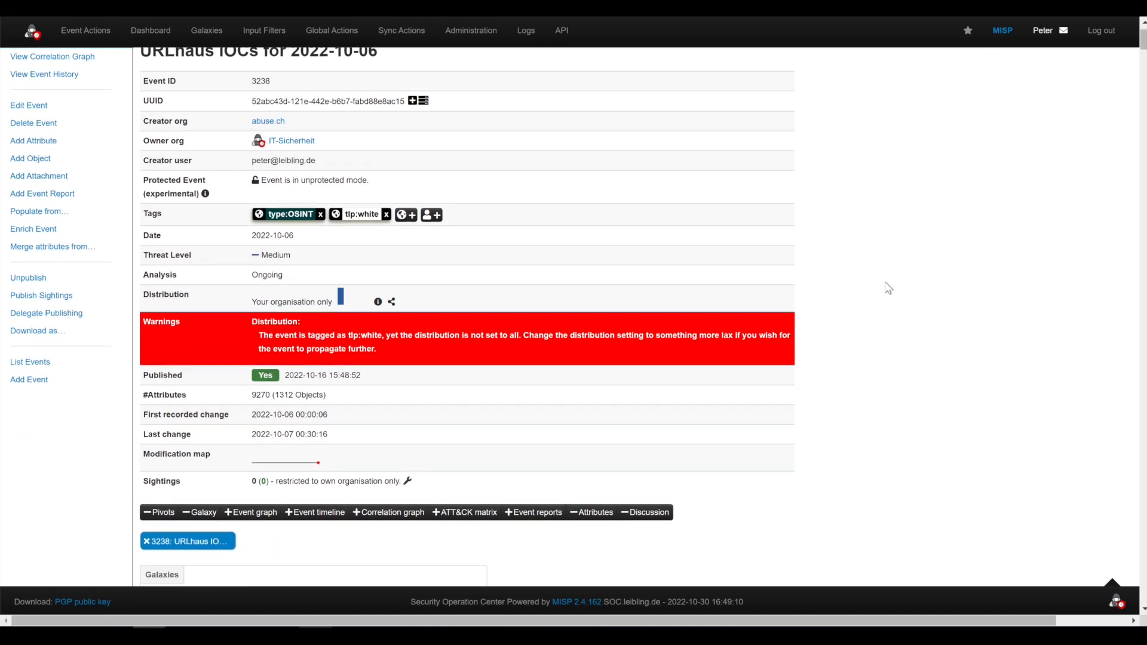
Step: Scroll through event 3238's file objects with hashes and malware-family tags
{"action": "scroll", "scroll_direction": "down", "scroll_amount": 3}
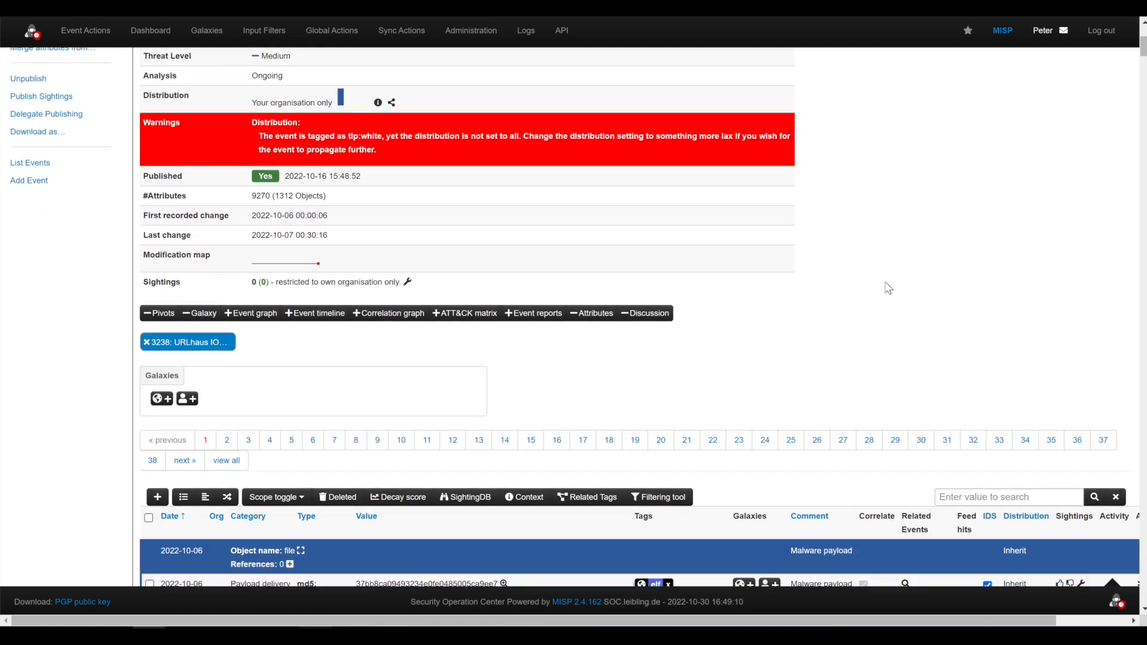
{"action": "scroll", "scroll_direction": "down", "scroll_amount": 3}
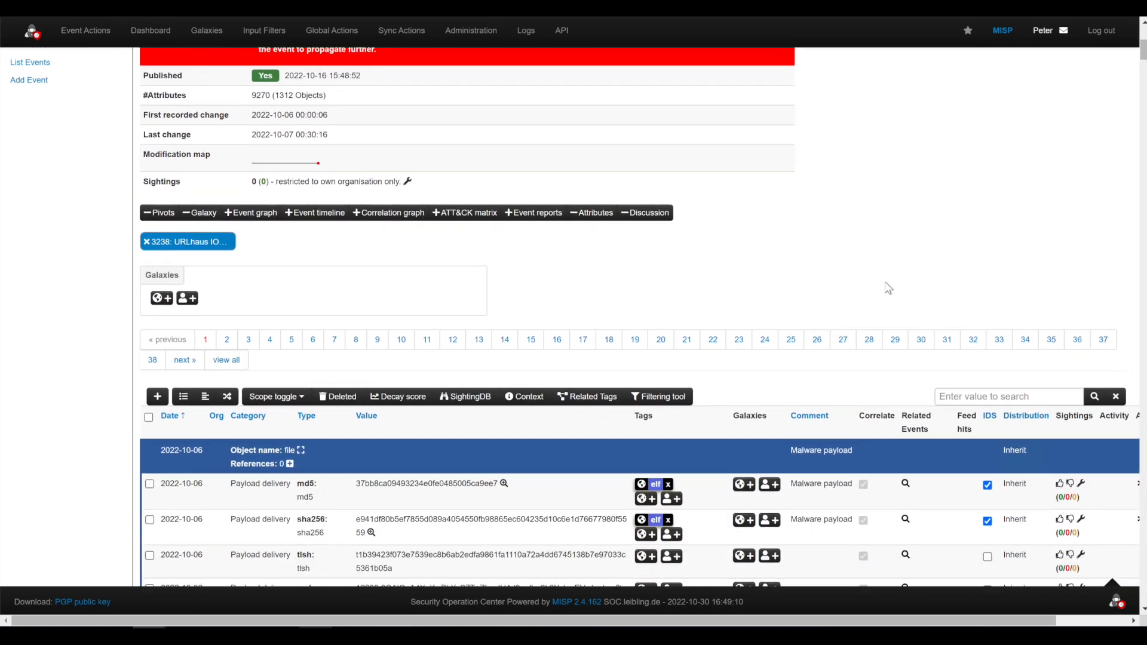
{"action": "scroll", "scroll_direction": "down", "scroll_amount": 3}
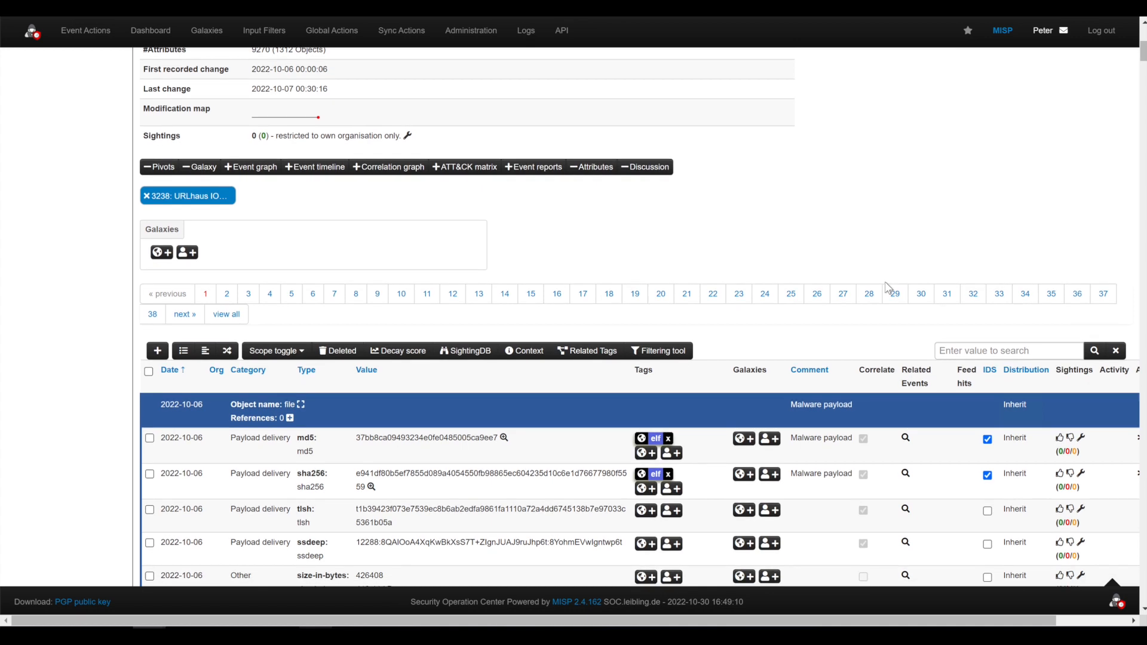
{"action": "scroll", "scroll_direction": "down", "scroll_amount": 3}
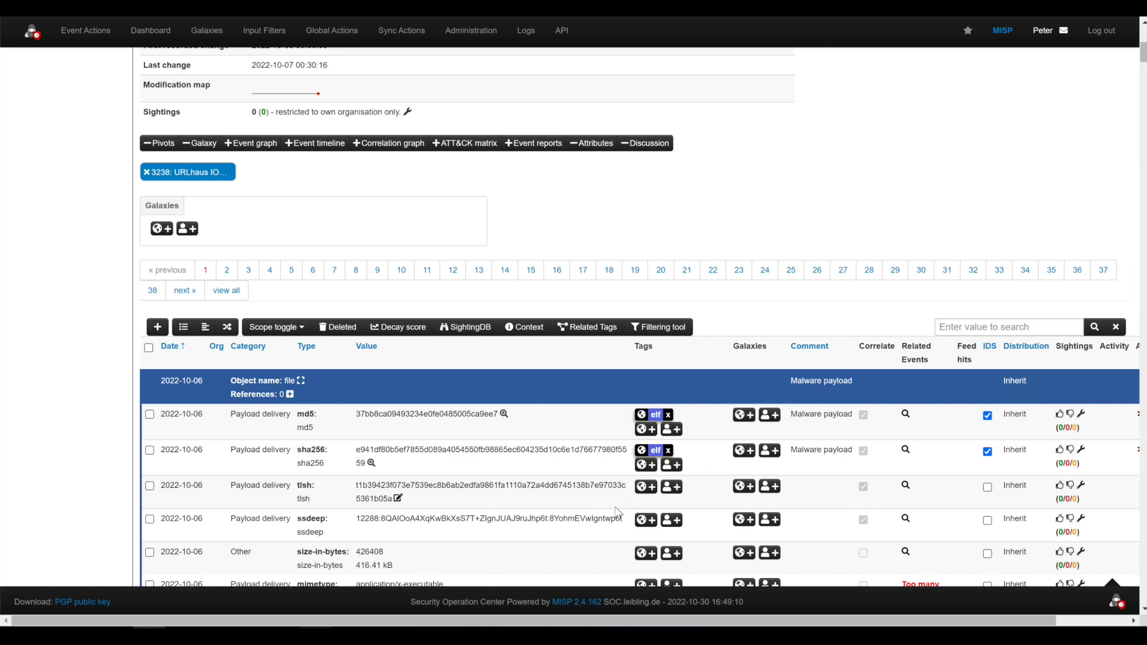
{"action": "scroll", "scroll_direction": "down", "scroll_amount": 3}
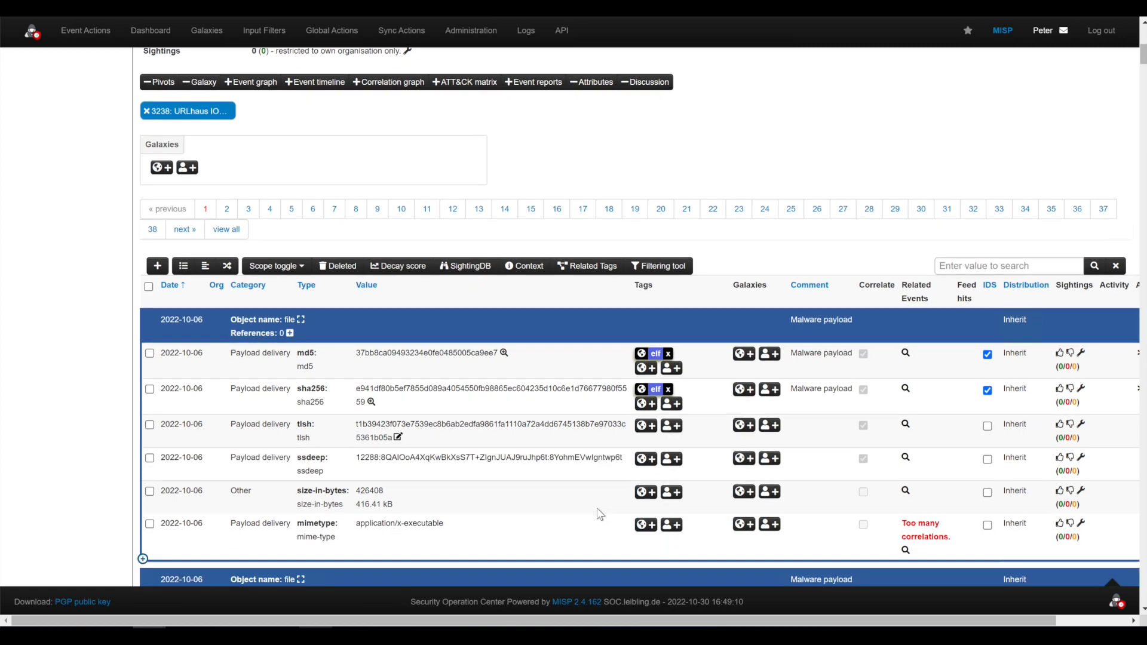
{"action": "scroll", "scroll_direction": "down", "scroll_amount": 3}
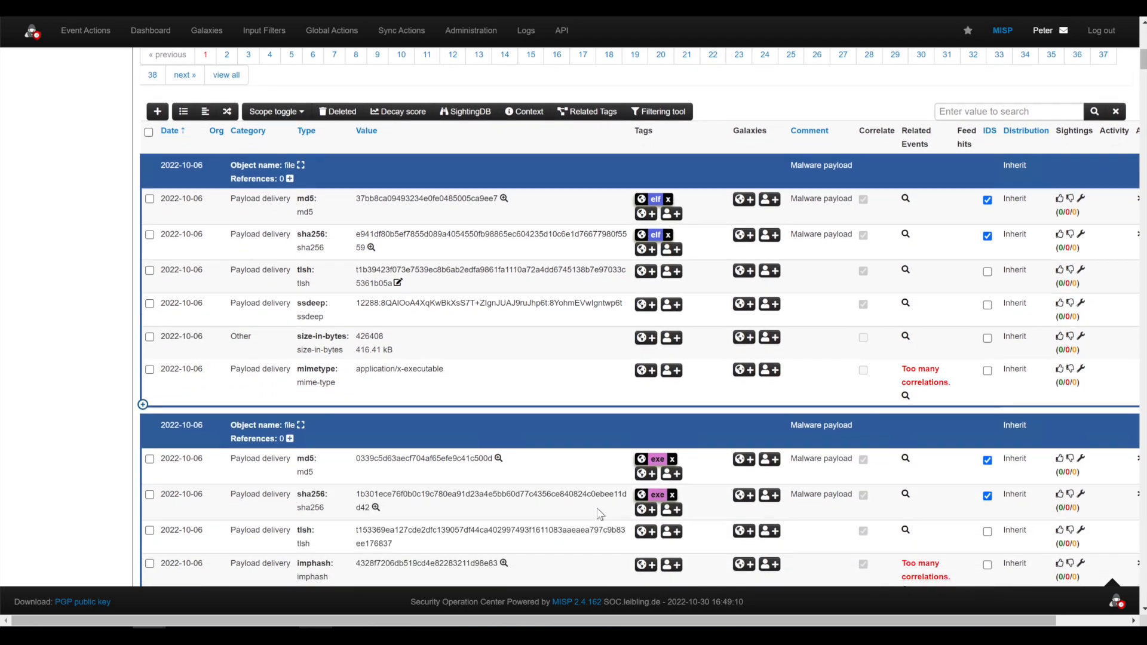
{"action": "scroll", "scroll_direction": "down", "scroll_amount": 3}
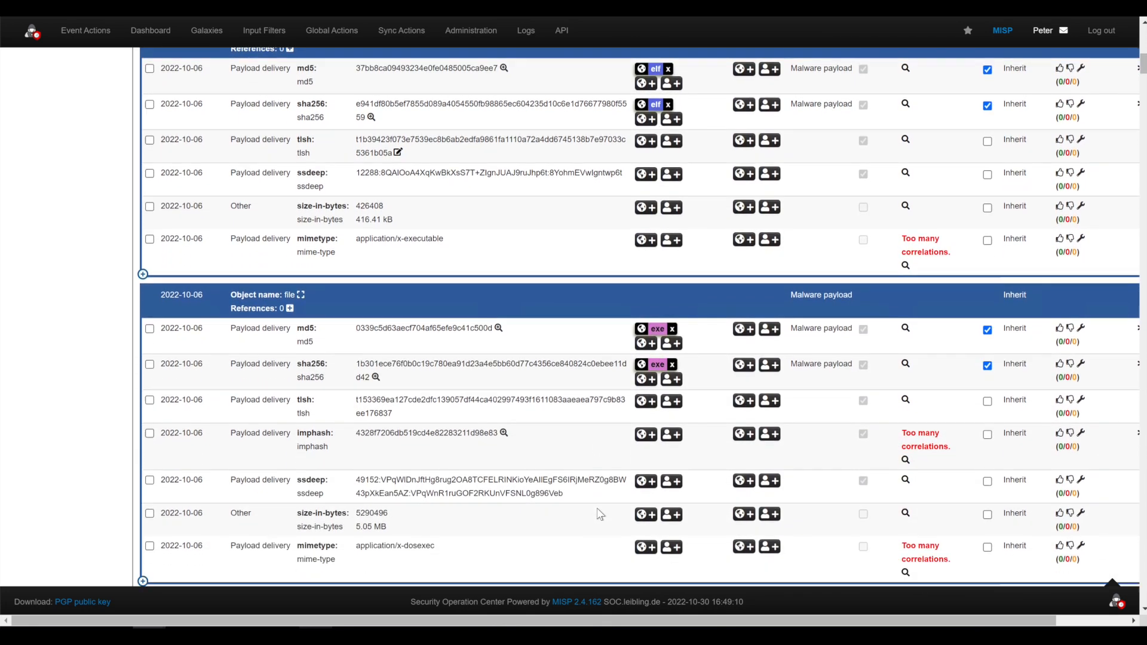
{"action": "scroll", "scroll_direction": "down", "scroll_amount": 3}
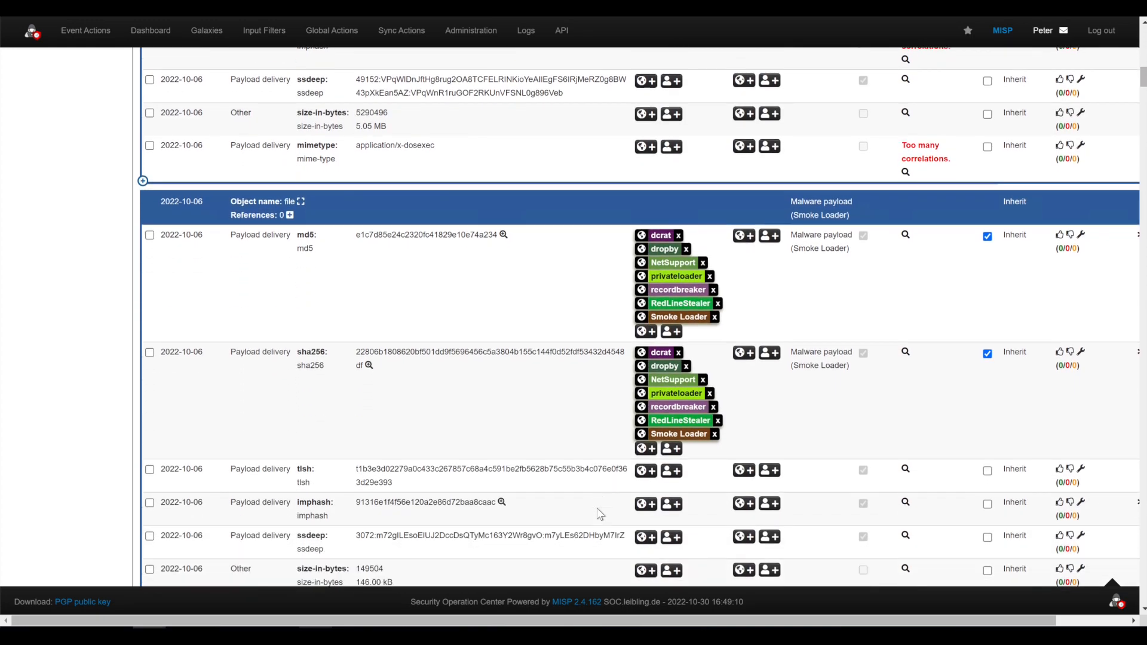
{"action": "scroll", "scroll_direction": "down", "scroll_amount": 3}
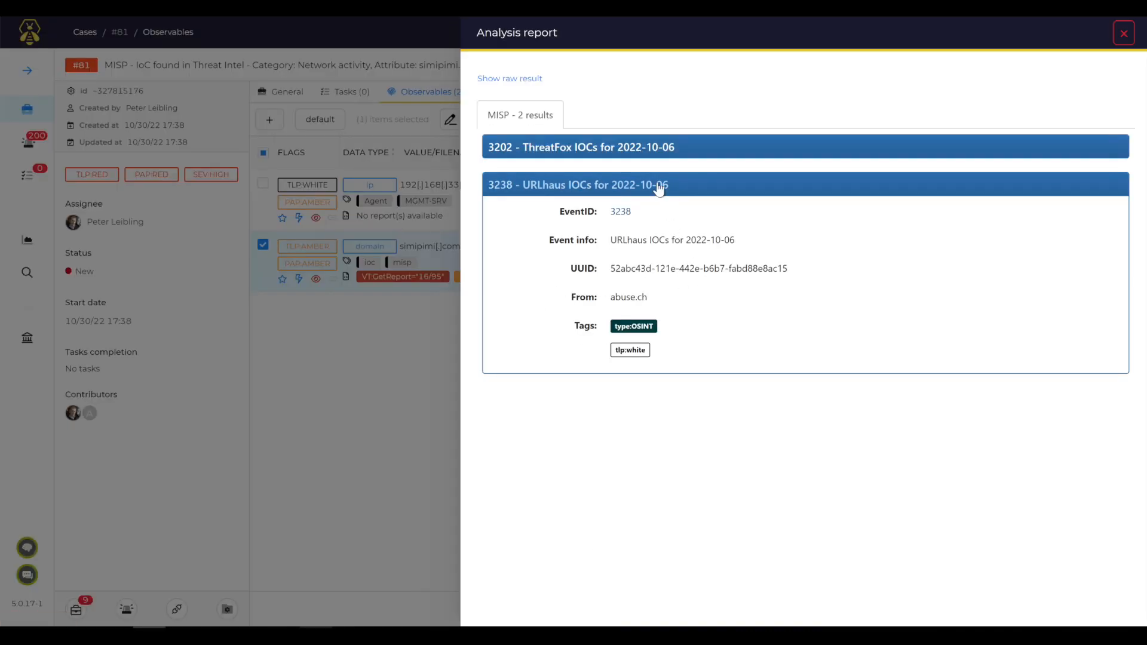
Step: Expand the ThreatFox IOCs result, open event 3202 in MISP and scroll its attributes
{"action": "left_click", "coordinate": [581, 147]}
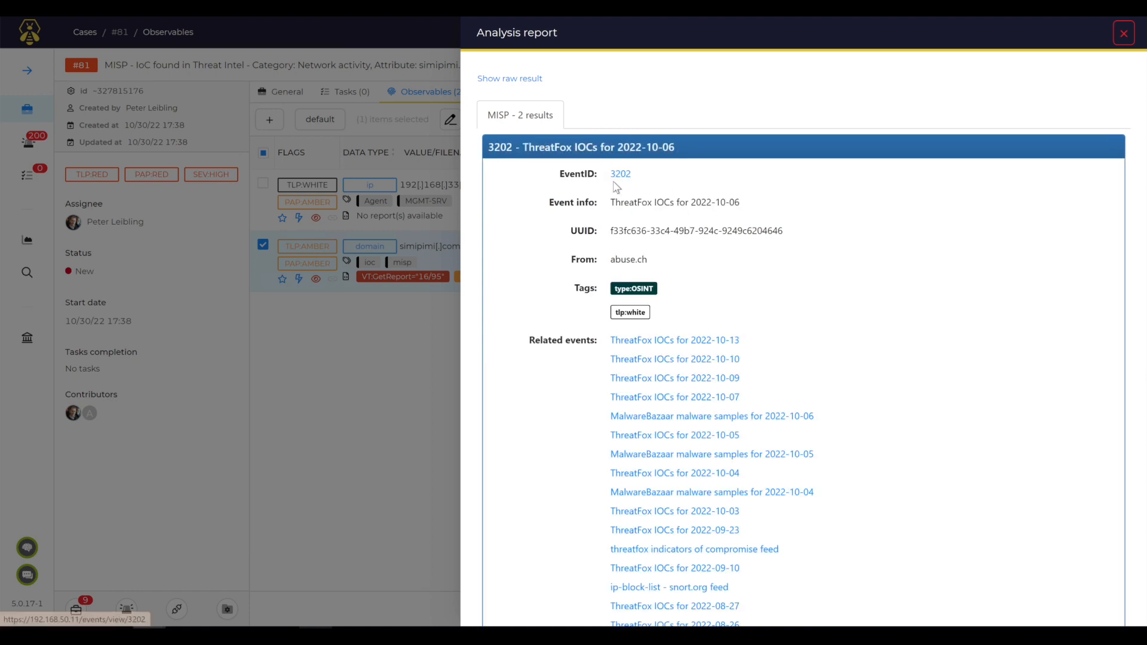
{"action": "left_click", "coordinate": [620, 173]}
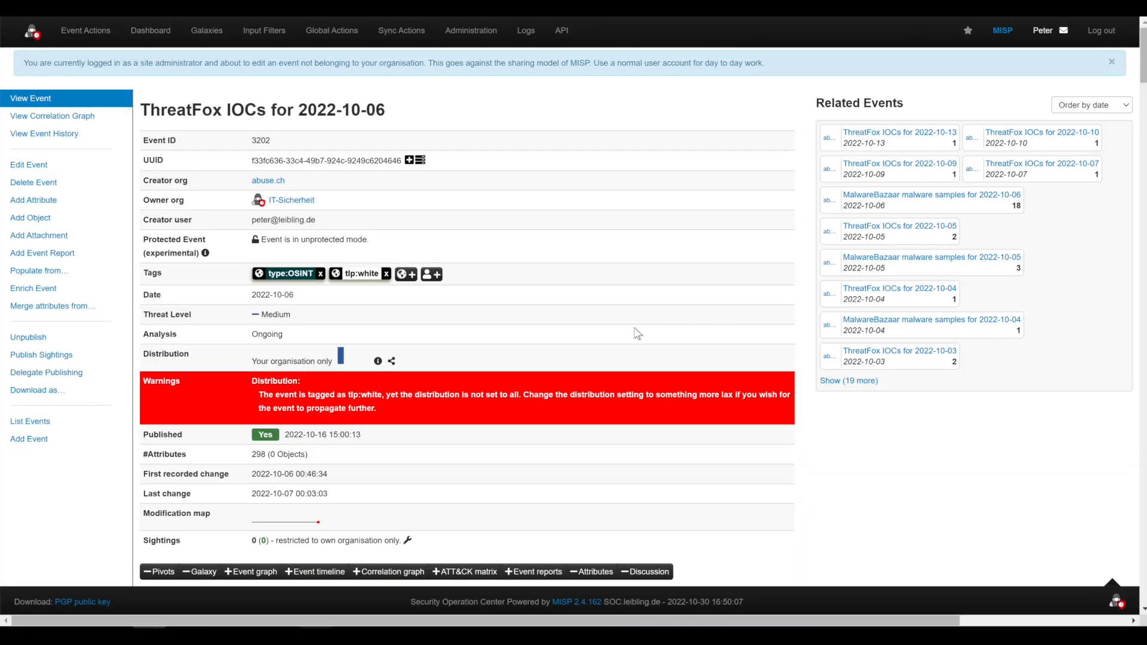
{"action": "mouse_move", "coordinate": [843, 506]}
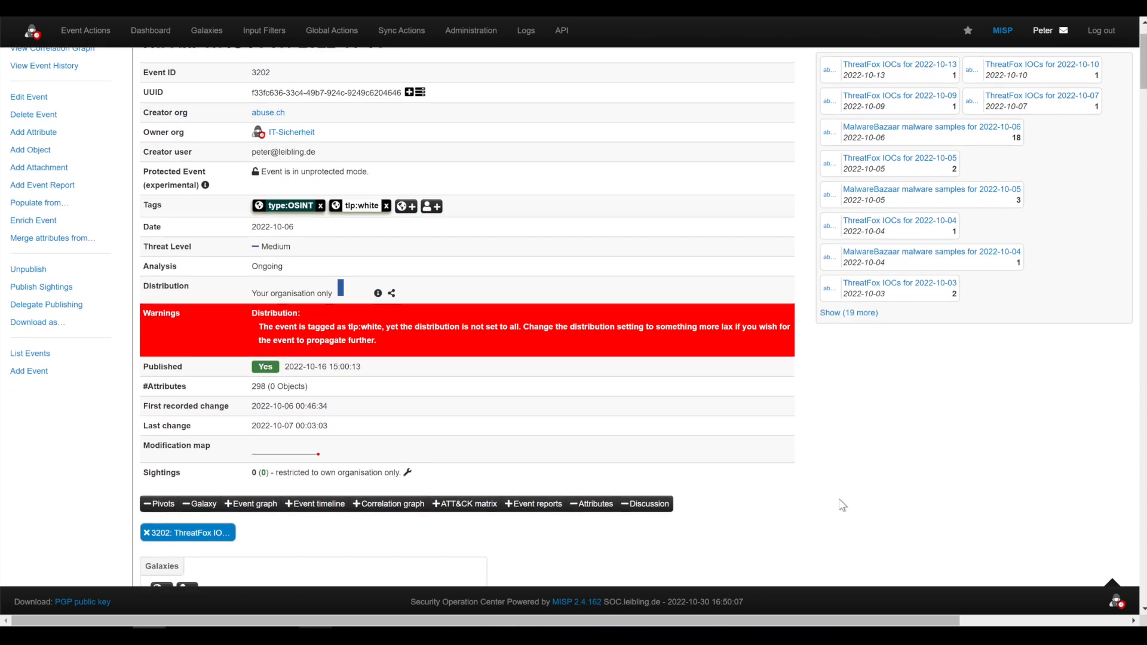
{"action": "scroll", "scroll_direction": "down", "scroll_amount": 3}
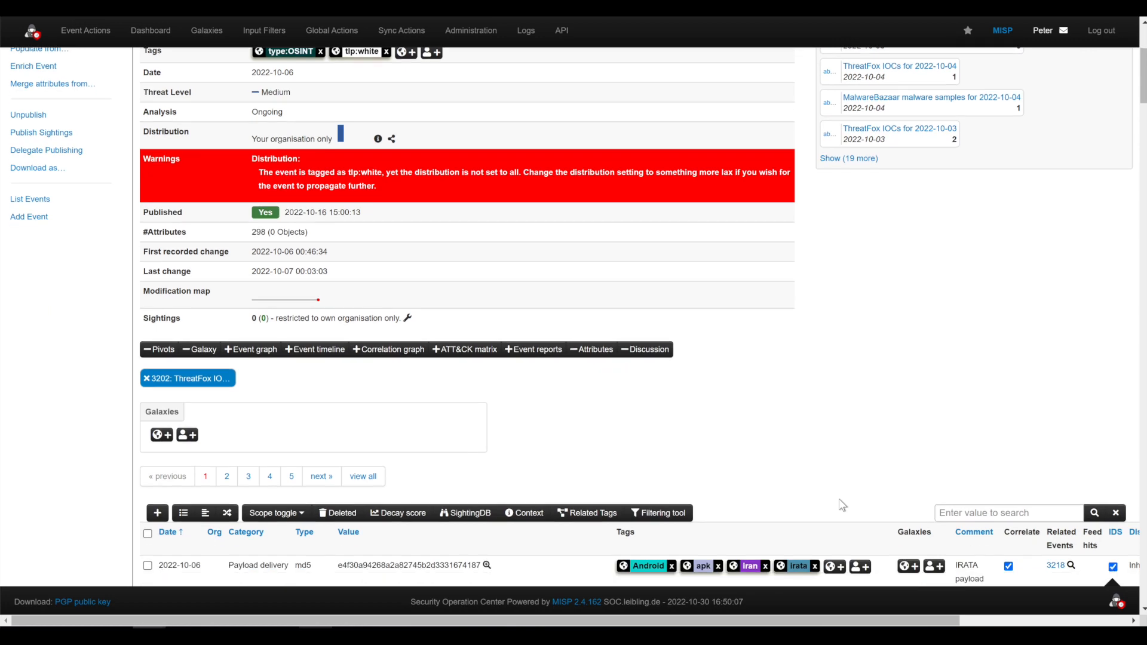
{"action": "scroll", "scroll_direction": "down", "scroll_amount": 3}
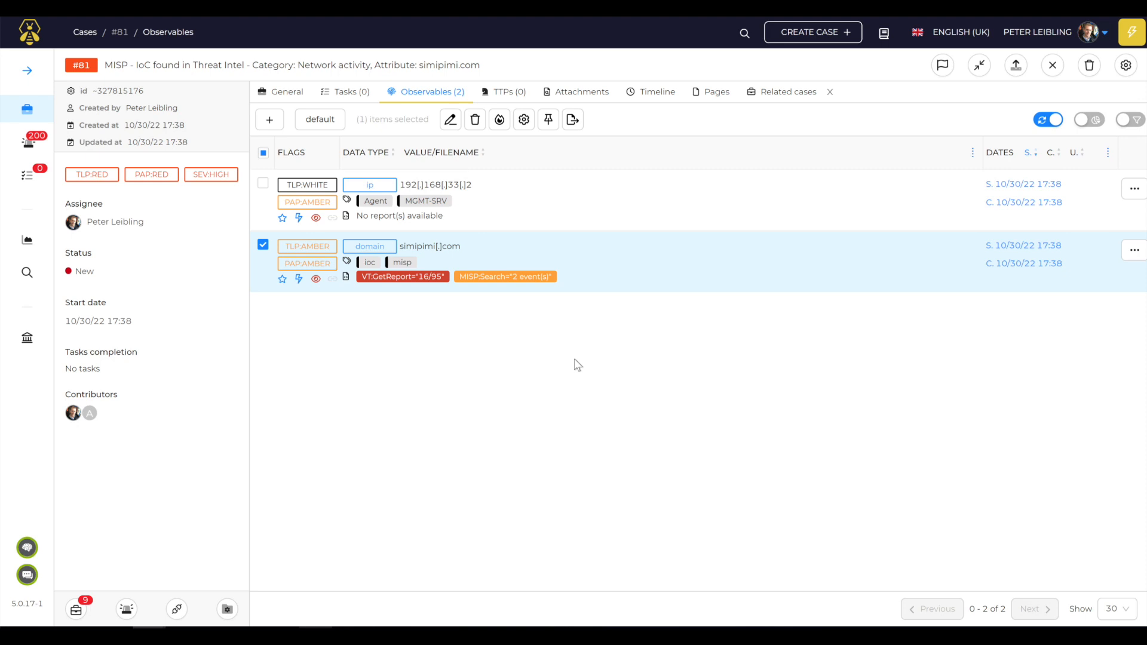
{"action": "mouse_move", "coordinate": [801, 354]}
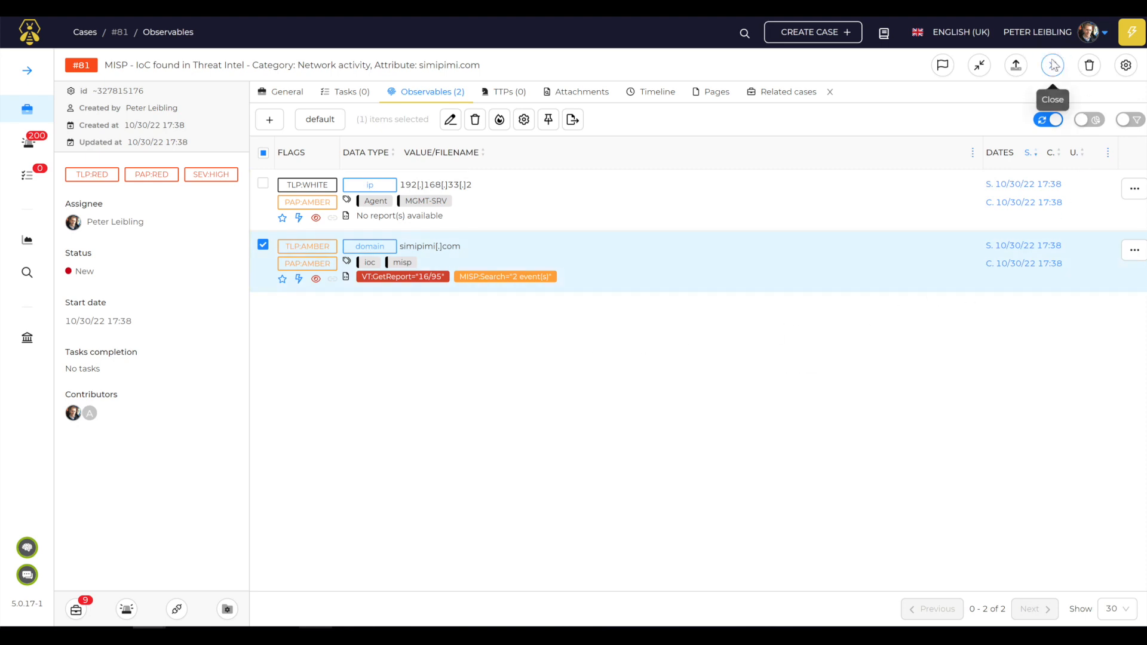
Step: Close case #81 as False positive with summary 'Only Check'
{"action": "left_click", "coordinate": [1052, 64]}
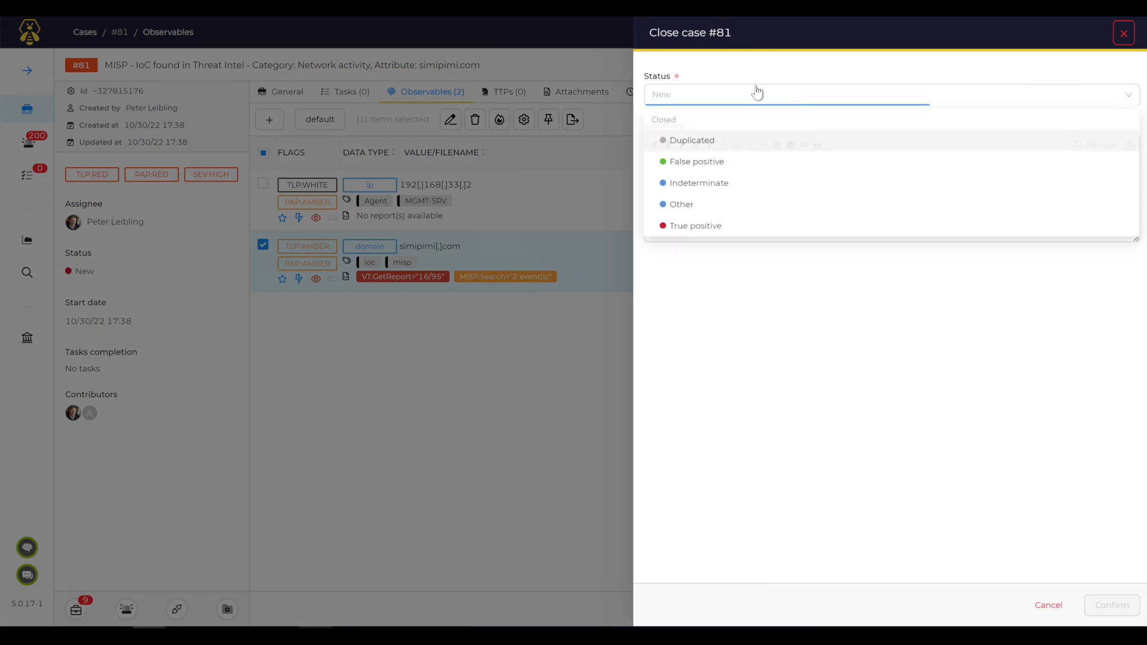
{"action": "left_click", "coordinate": [696, 161]}
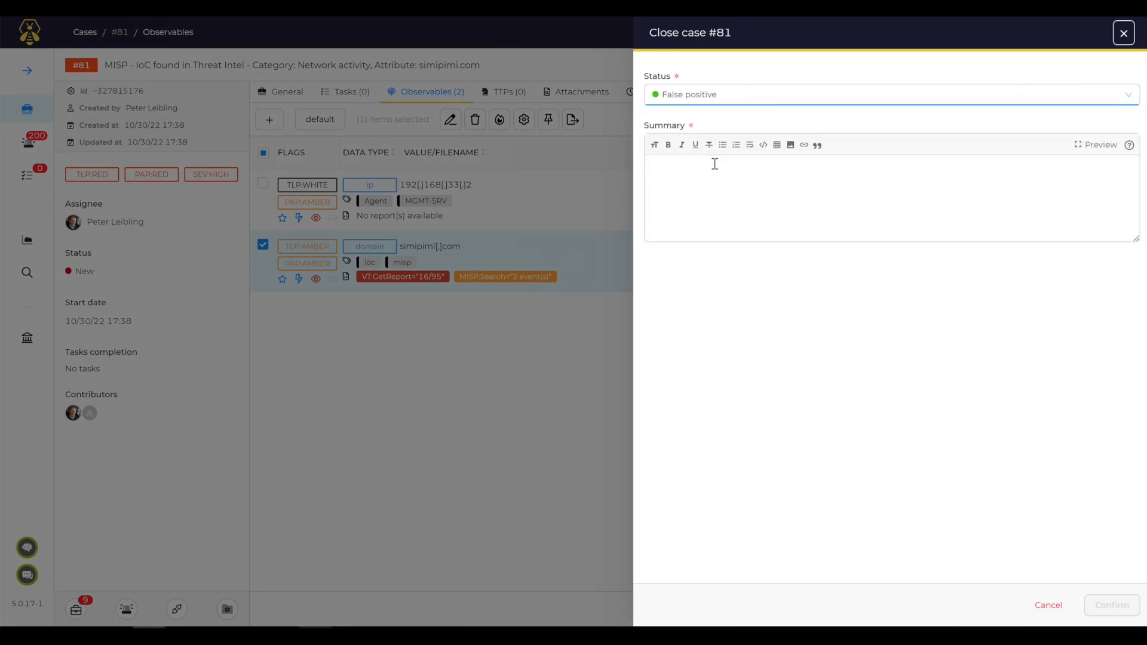
{"action": "type", "text": "d"}
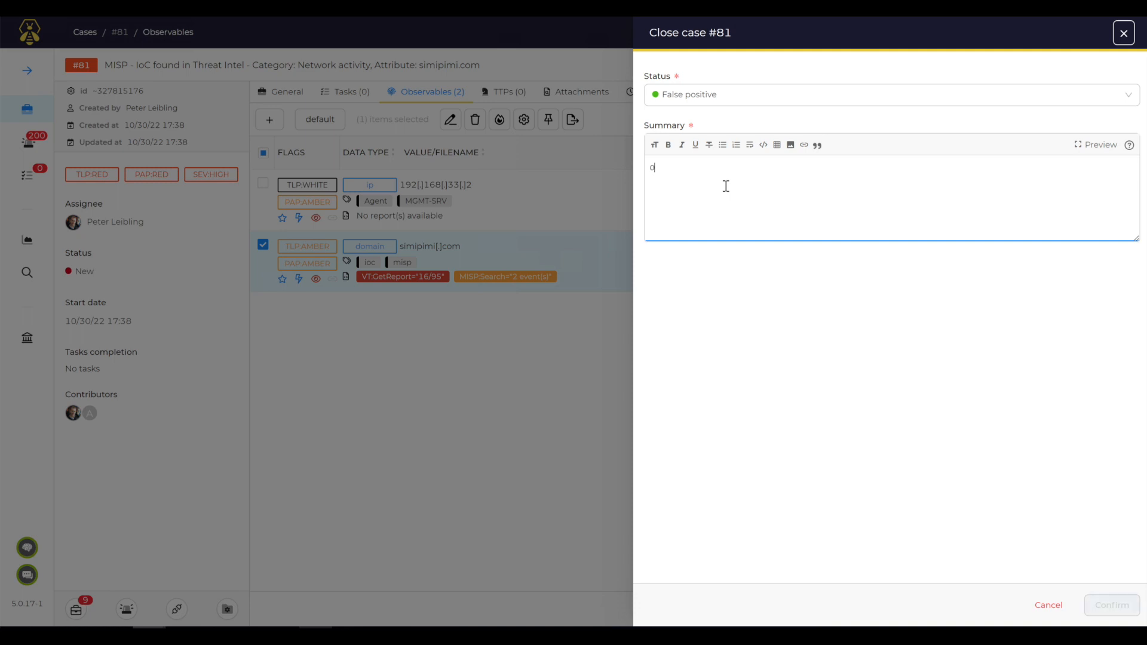
{"action": "type", "text": "Only Check"}
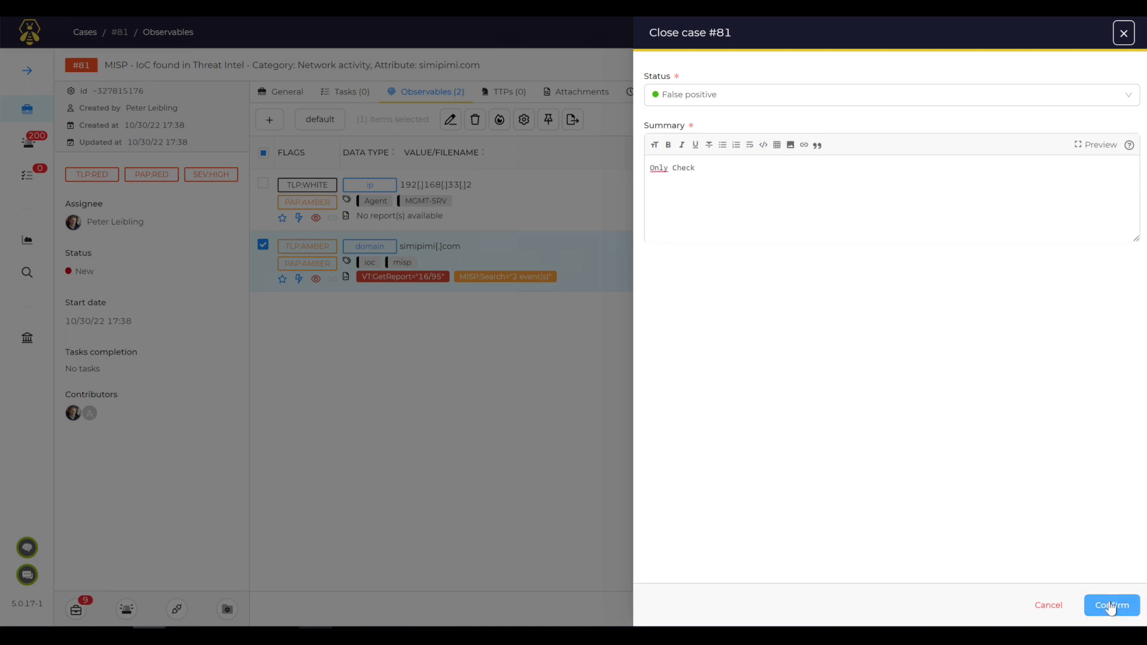
{"action": "left_click", "coordinate": [1110, 605]}
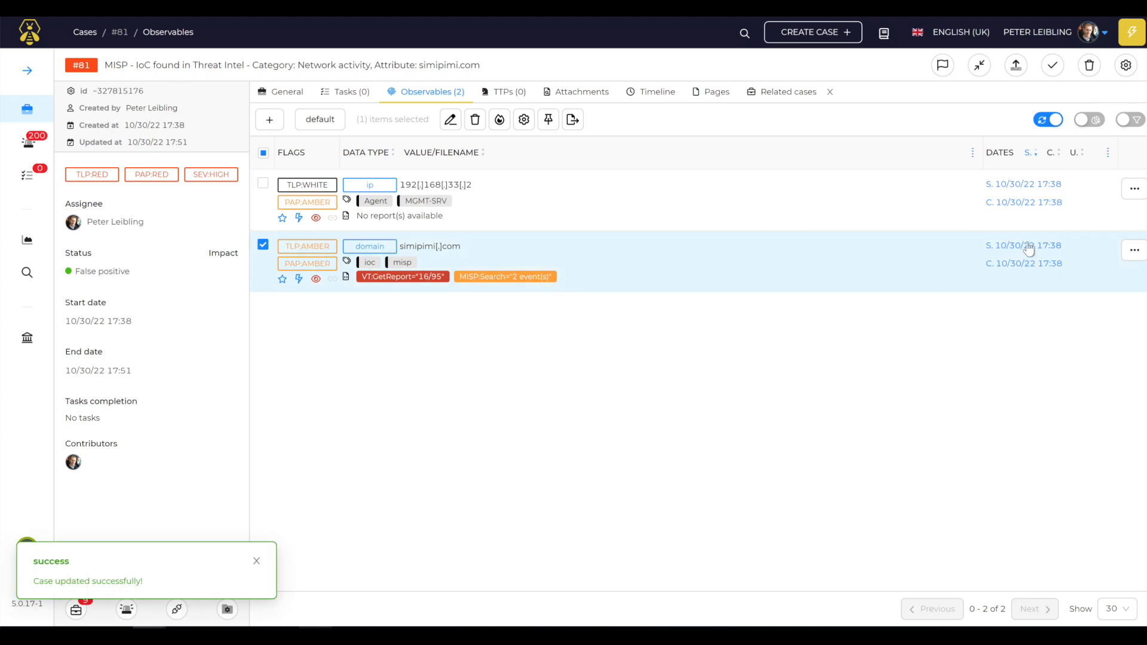
{"action": "mouse_move", "coordinate": [1016, 65]}
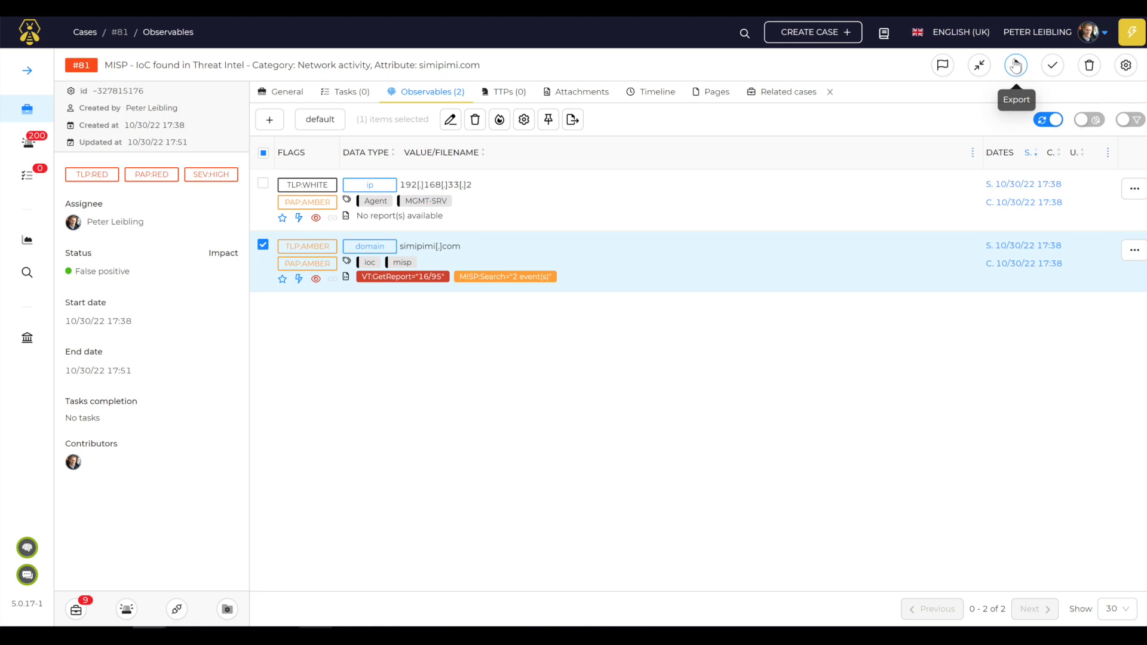
{"action": "mouse_move", "coordinate": [1016, 65]}
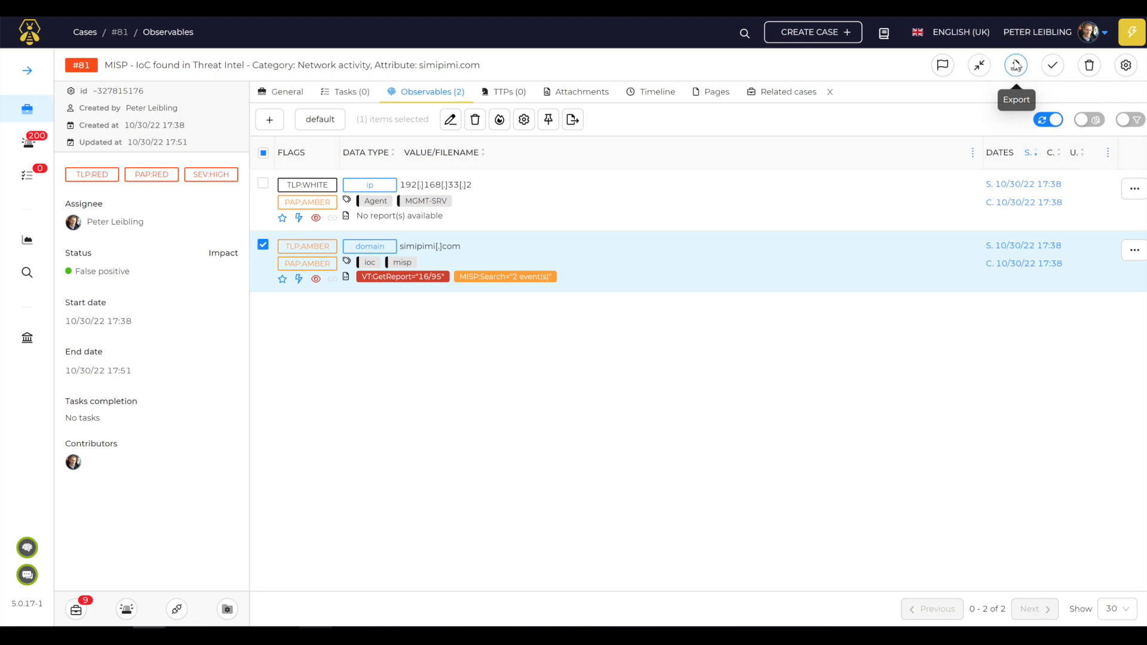
Step: Export the case to MISP, then list all MISP events with event 3240 at the top
{"action": "left_click", "coordinate": [1016, 64]}
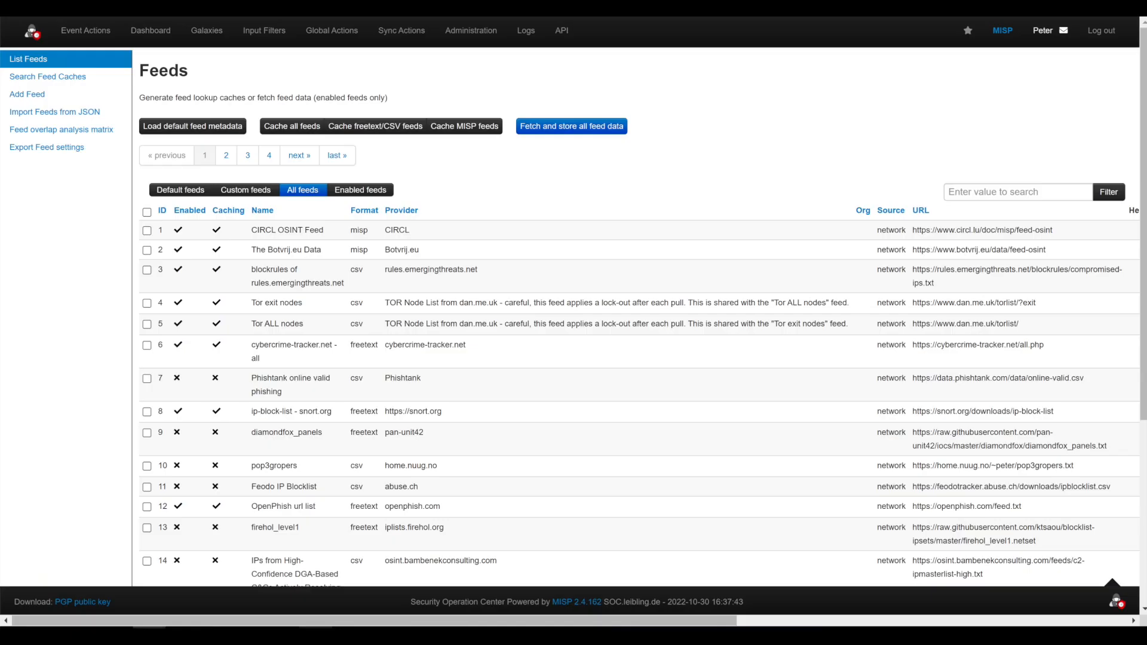
{"action": "left_click", "coordinate": [85, 31]}
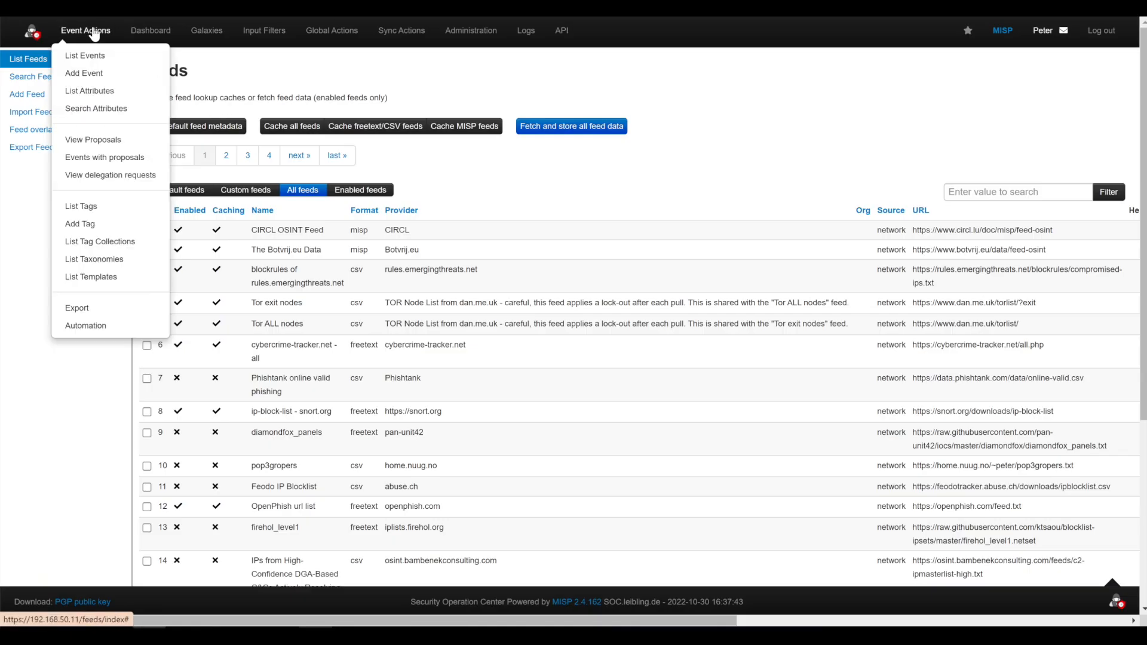
{"action": "left_click", "coordinate": [85, 55]}
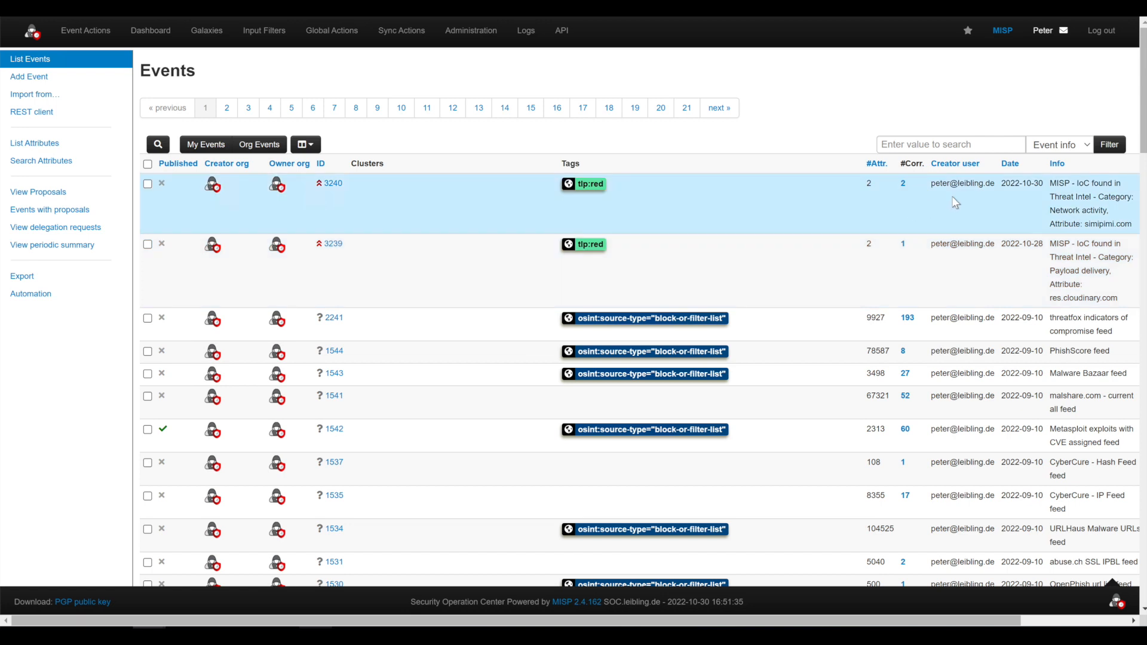
{"action": "mouse_move", "coordinate": [1110, 197]}
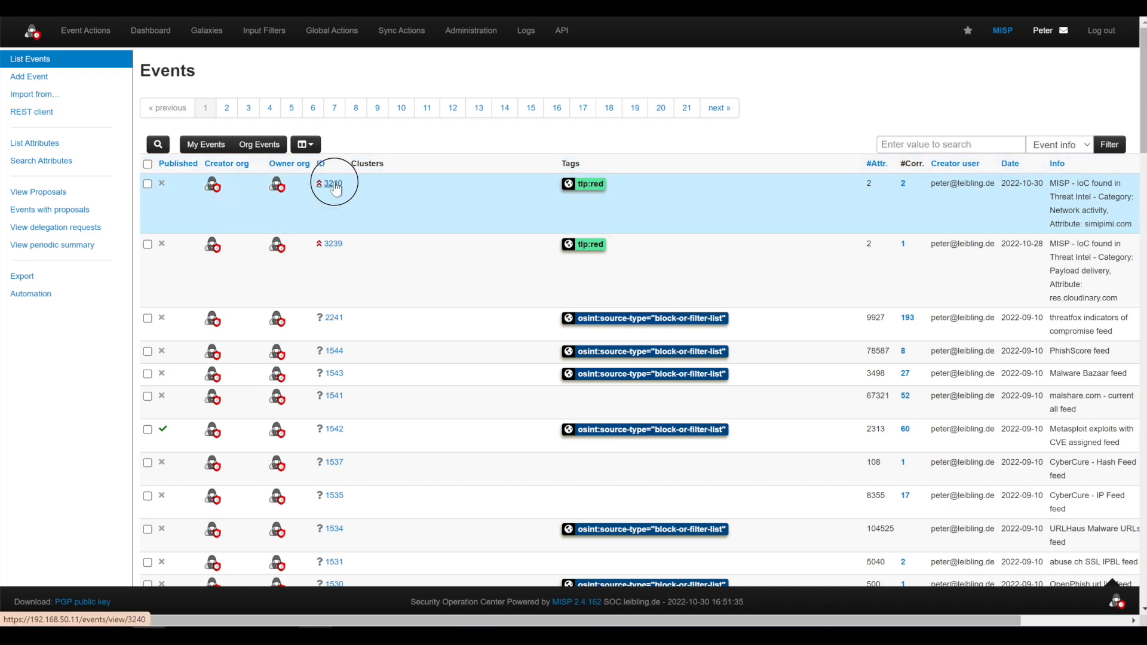
Step: Review event 3240's two attributes, IP 192.168.33.2 and domain simipimi.com, both unpublished
{"action": "left_click", "coordinate": [334, 183]}
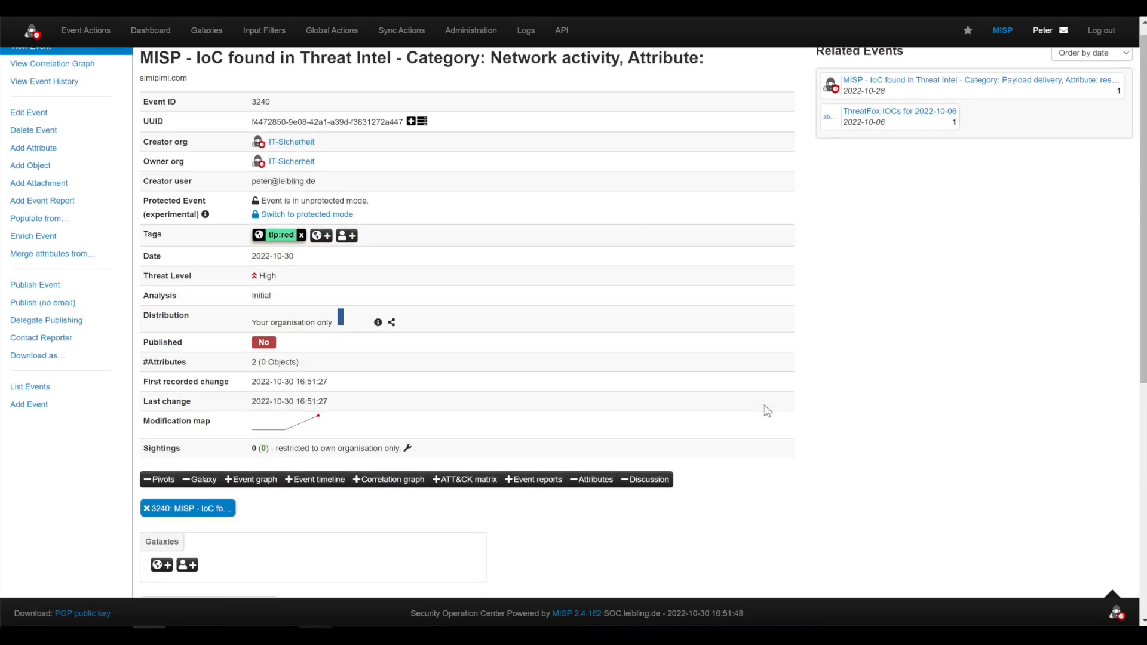
{"action": "scroll", "scroll_direction": "down", "scroll_amount": 3}
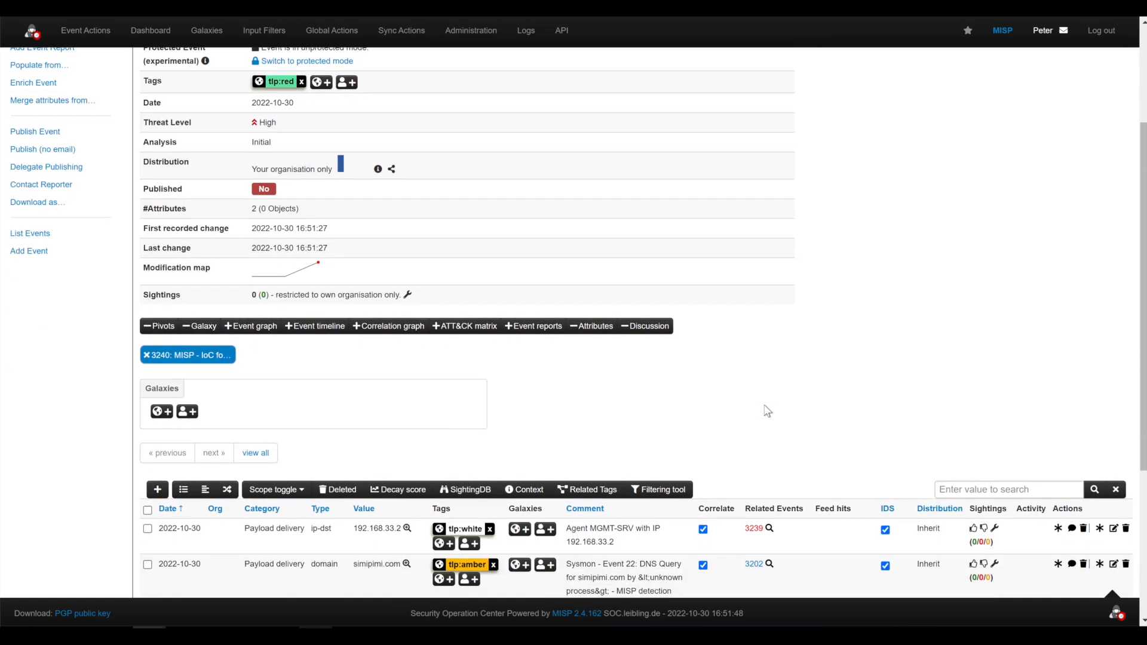
{"action": "scroll", "scroll_direction": "down", "scroll_amount": 3}
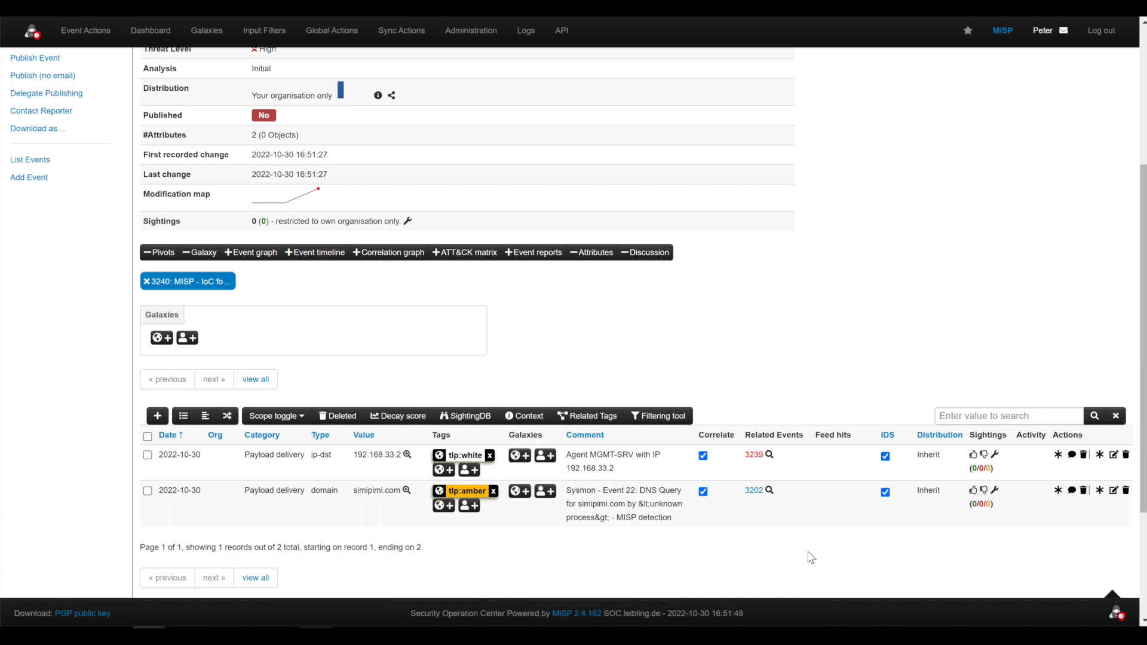
{"action": "scroll", "scroll_direction": "down", "scroll_amount": 3}
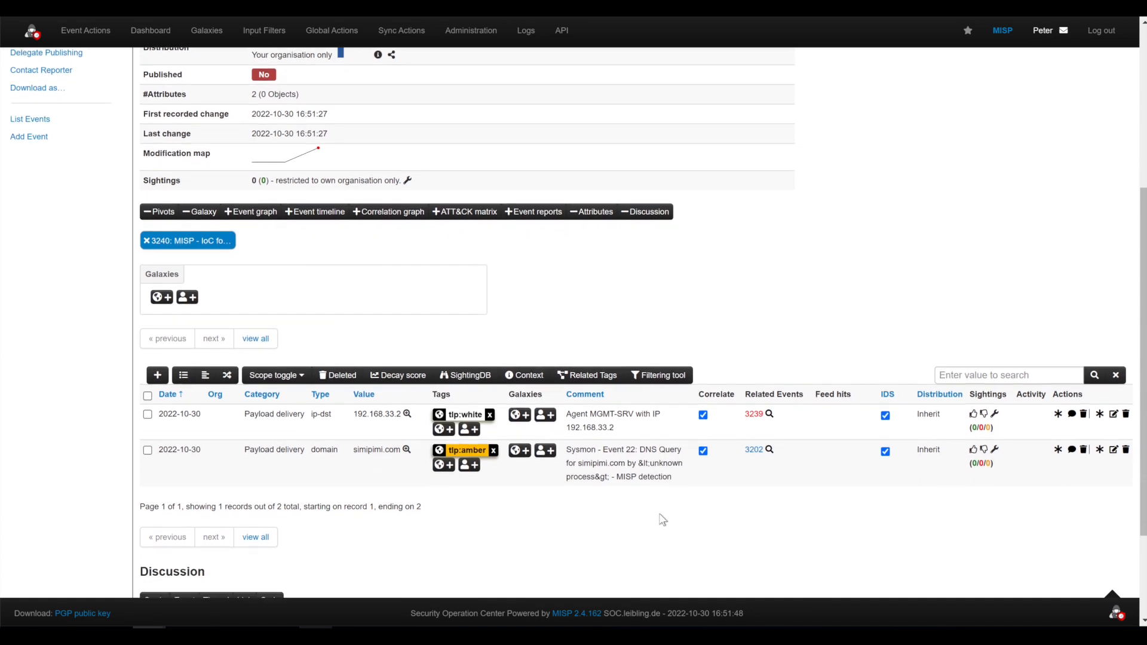
{"action": "scroll", "scroll_direction": "down", "scroll_amount": 3}
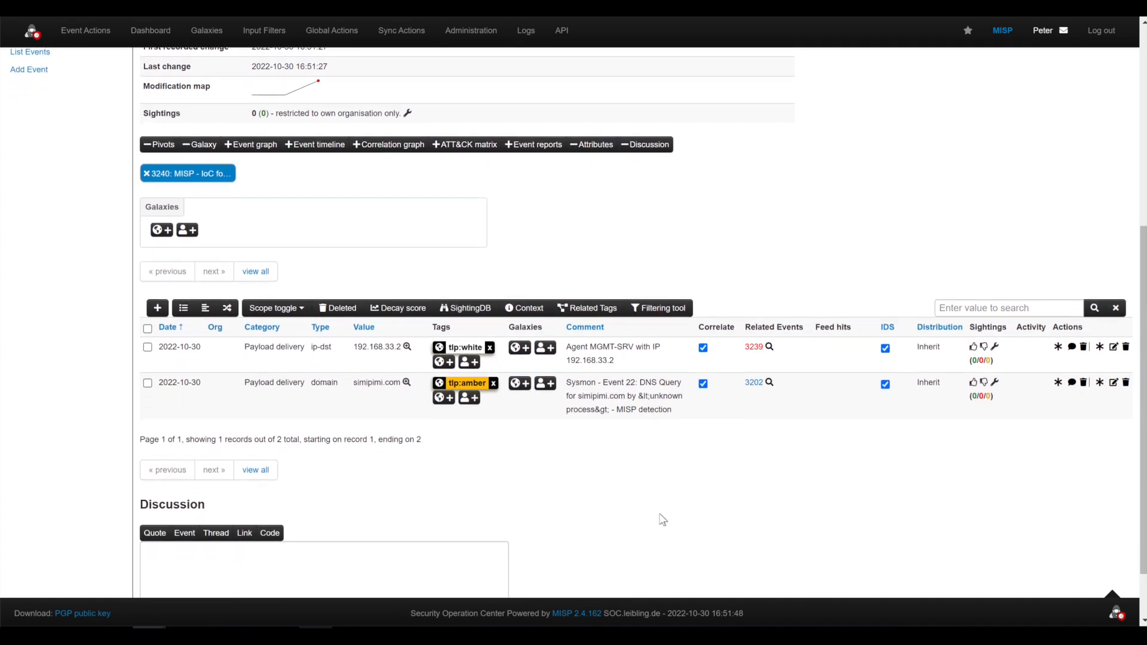
{"action": "scroll", "scroll_direction": "up", "scroll_amount": 3}
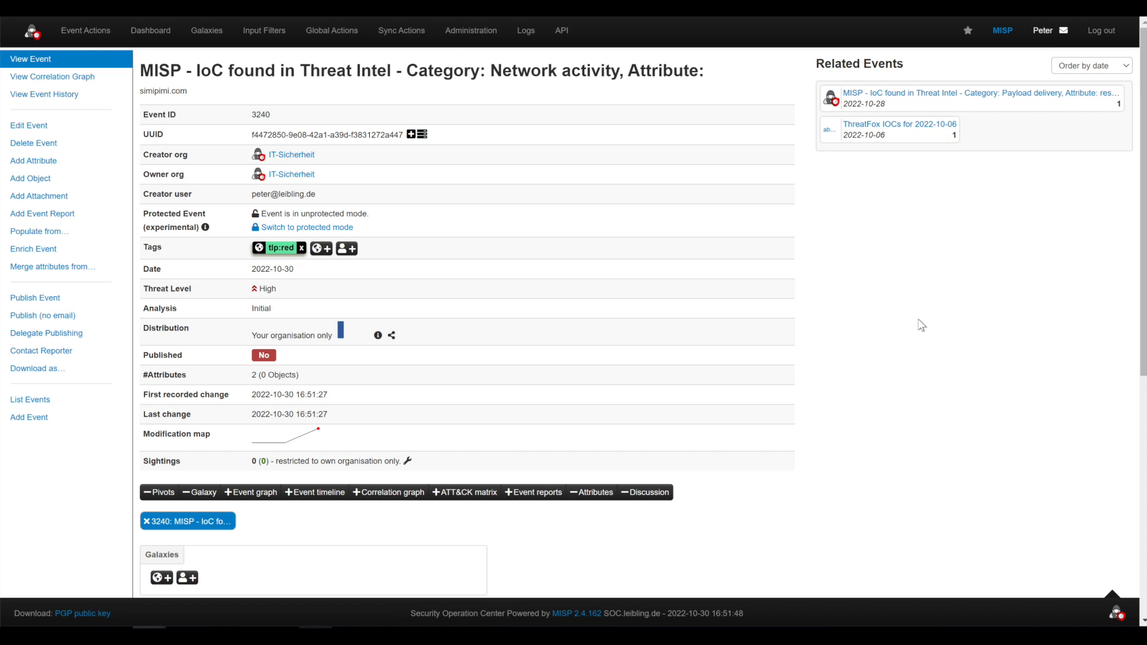
{"action": "mouse_move", "coordinate": [796, 237]}
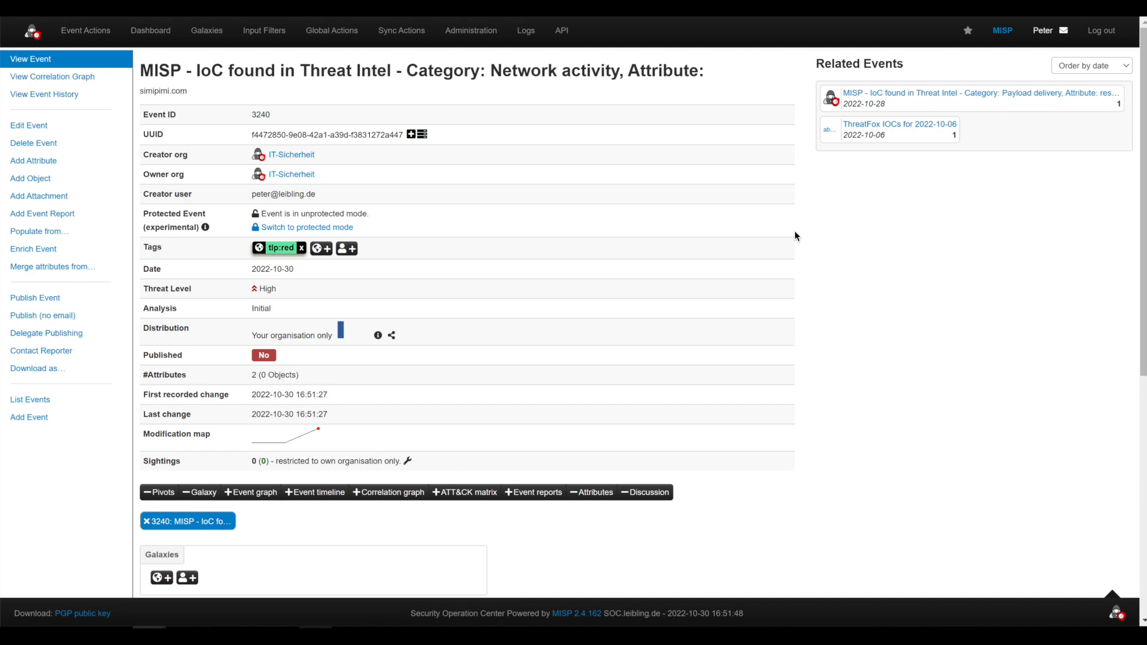